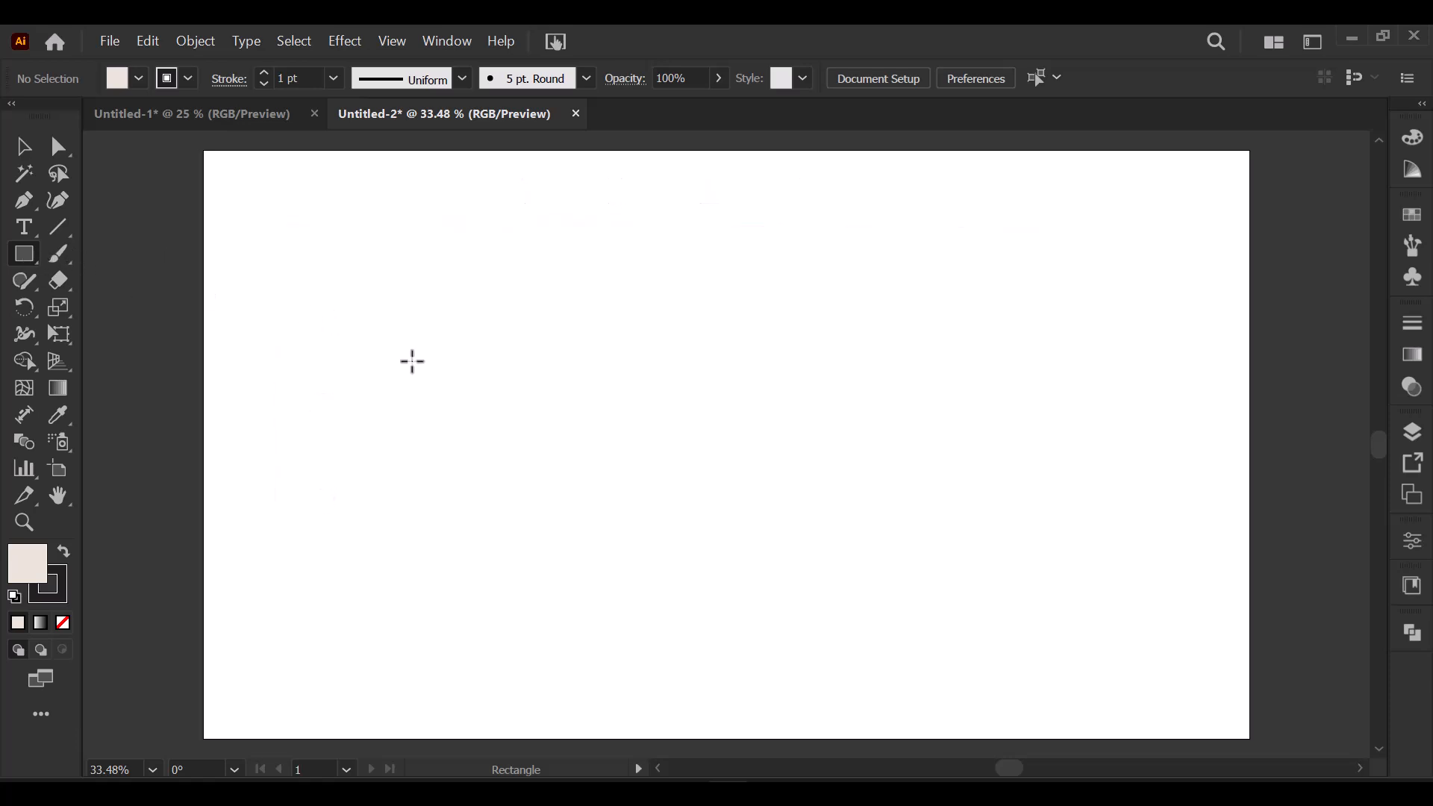
Step: Draw a 1920×1080 px rectangle centred horizontally and vertically on the artboard
click(411, 359)
text(1080)
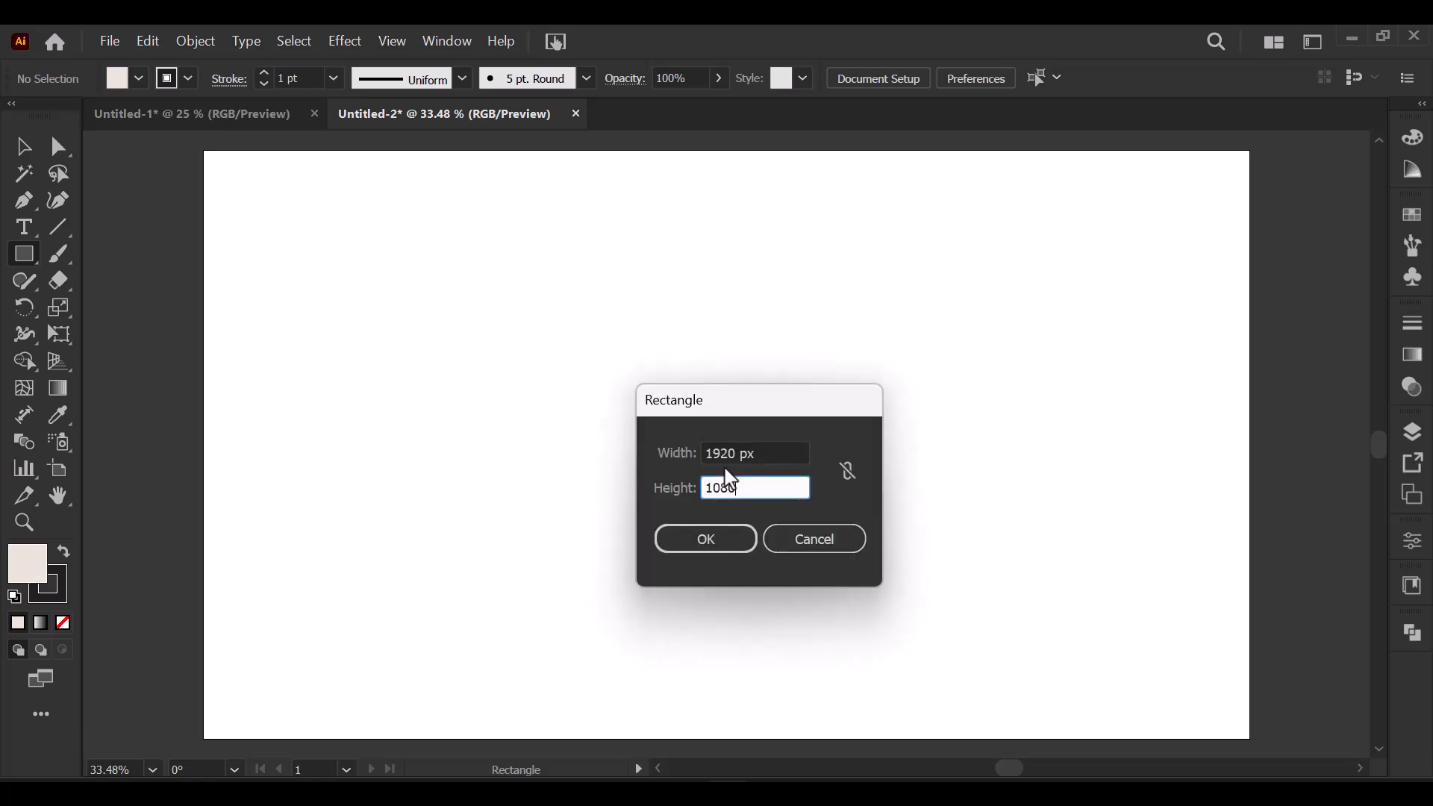
click(704, 538)
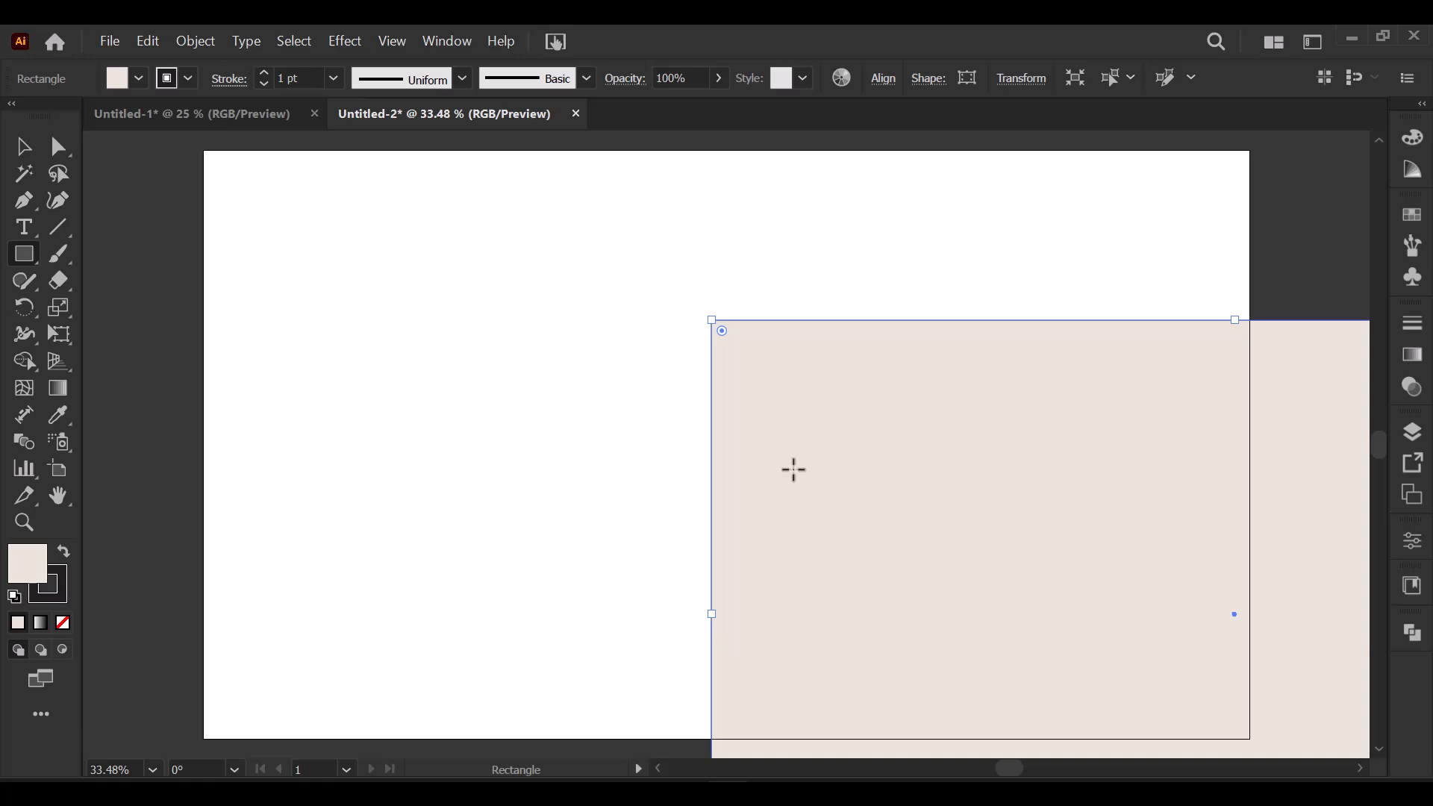
click(882, 78)
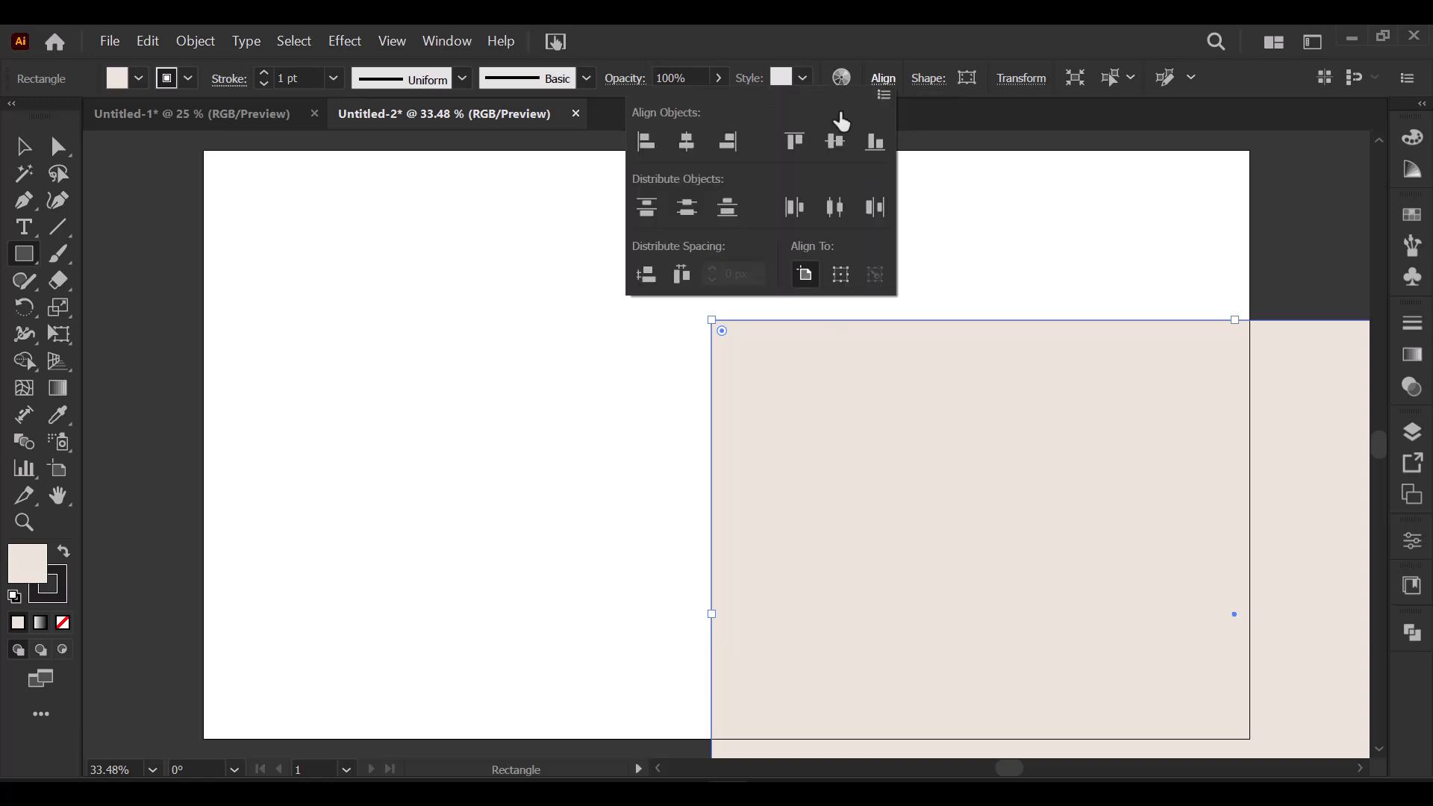
click(793, 142)
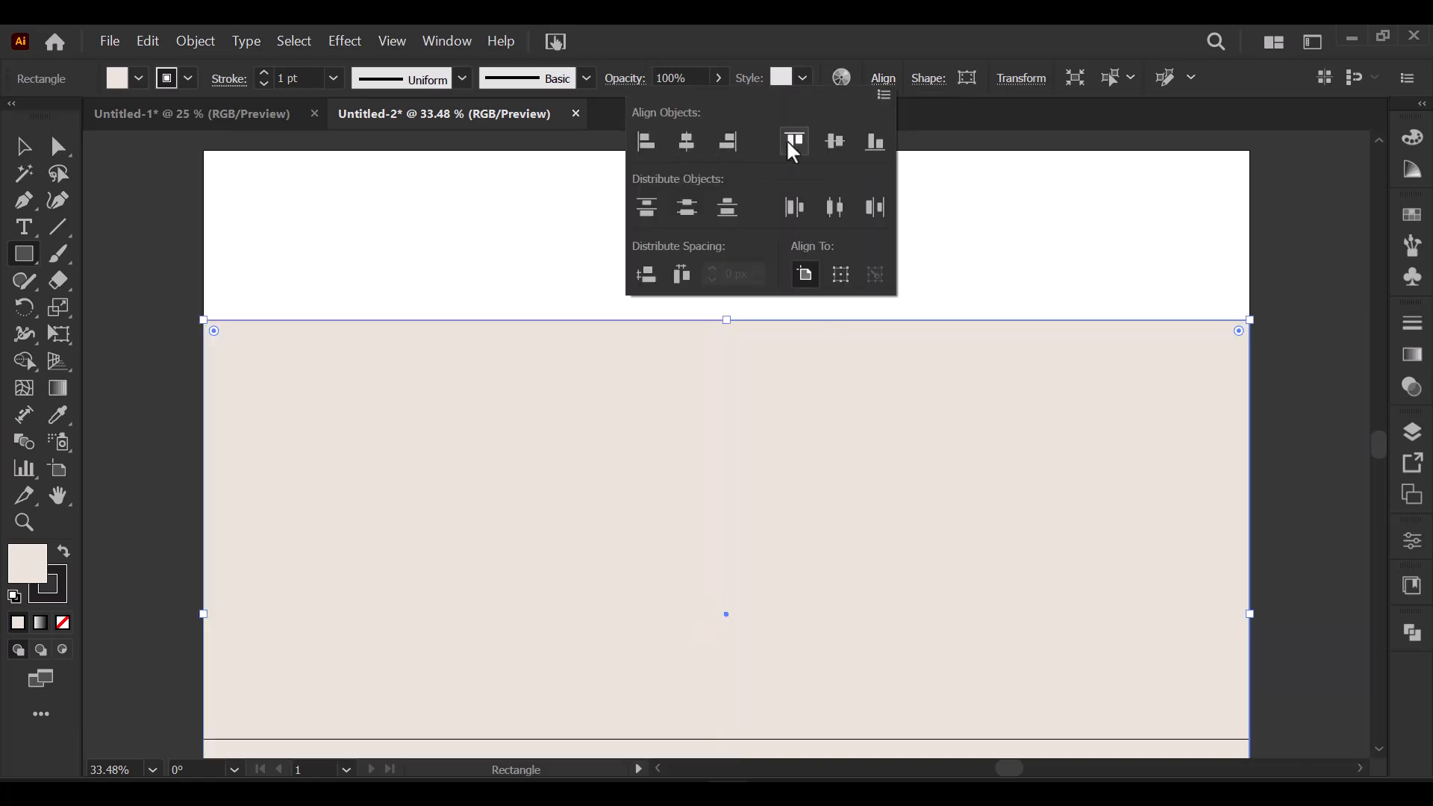
click(793, 142)
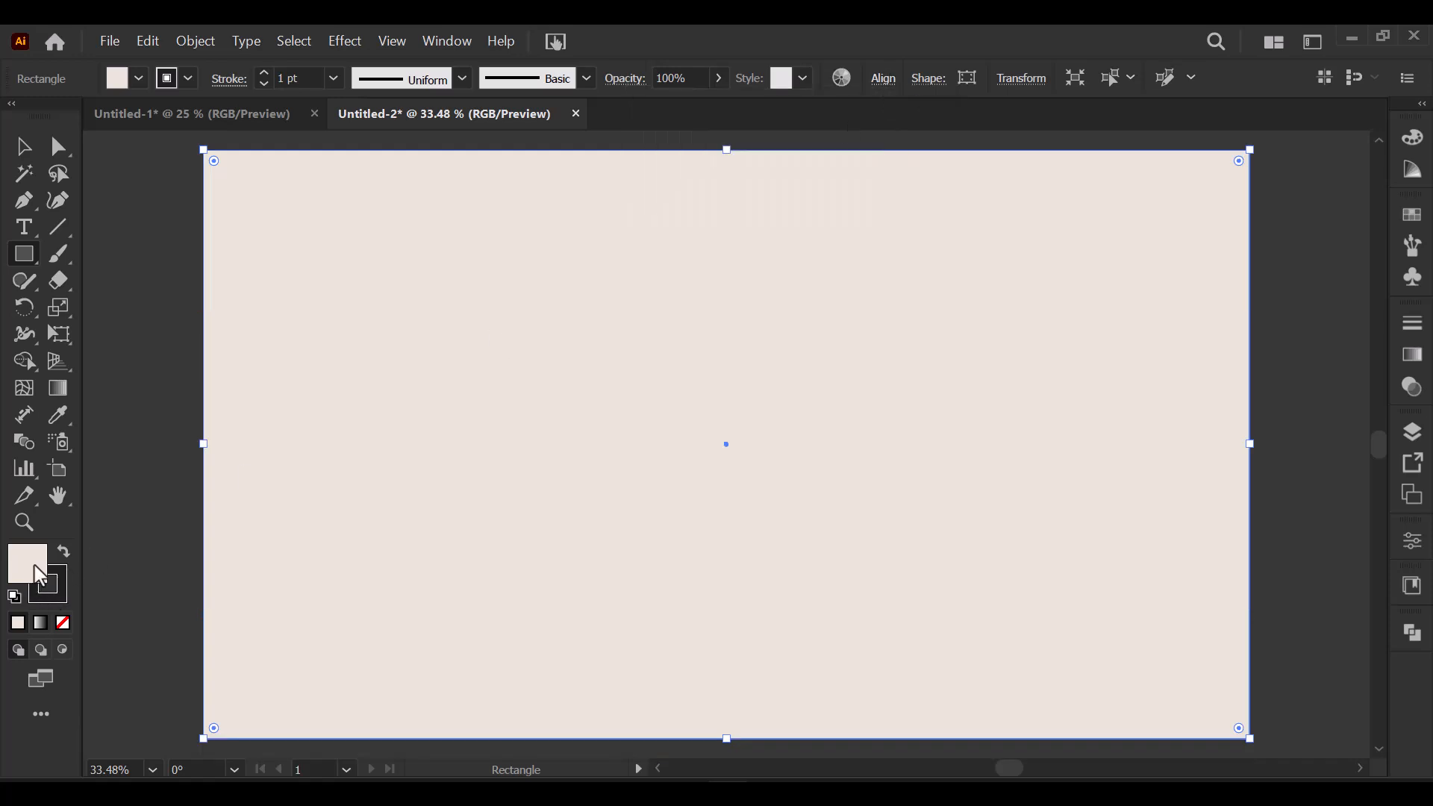
Step: Fill the background rectangle with pale beige EAE1D3 and lock it
double_click(27, 562)
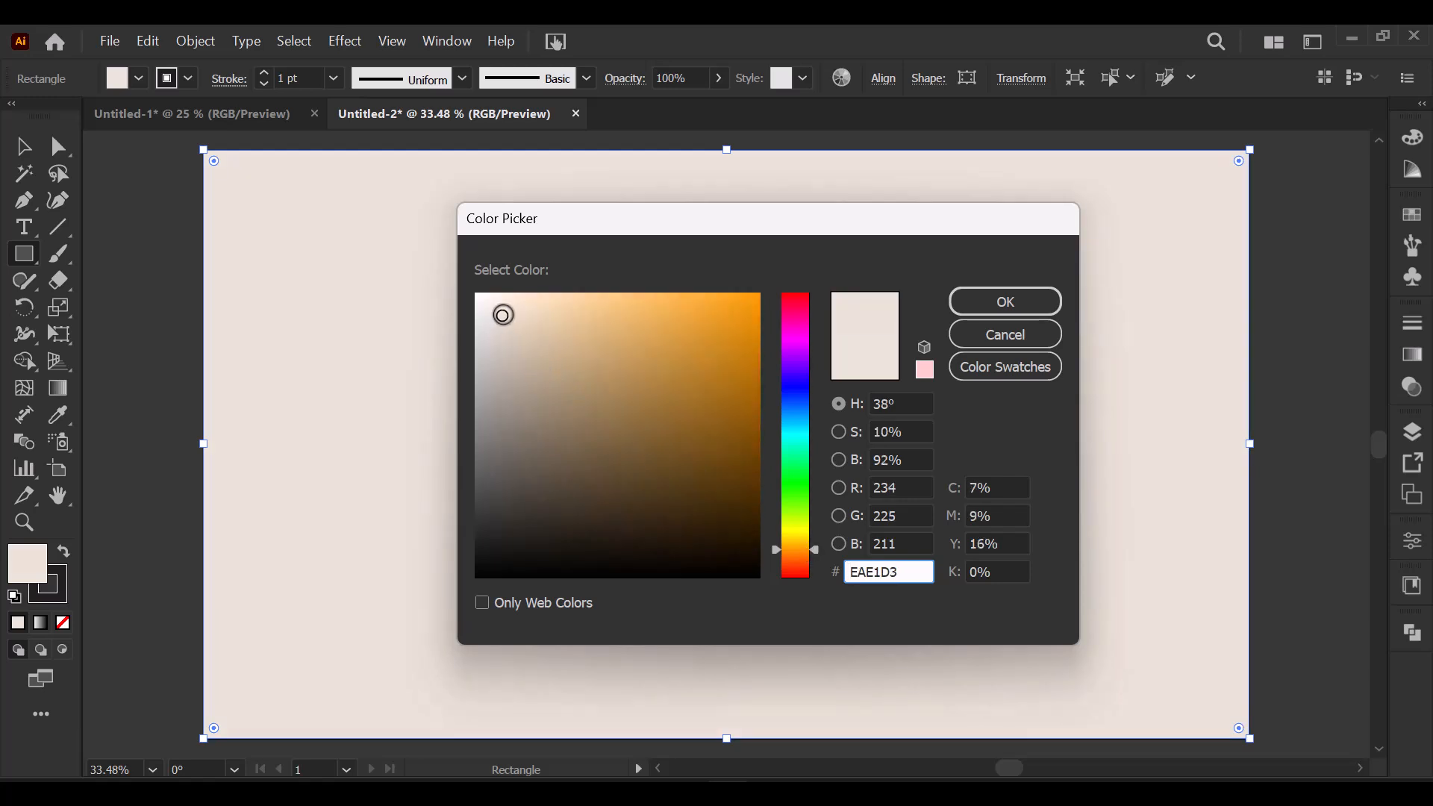
click(1002, 301)
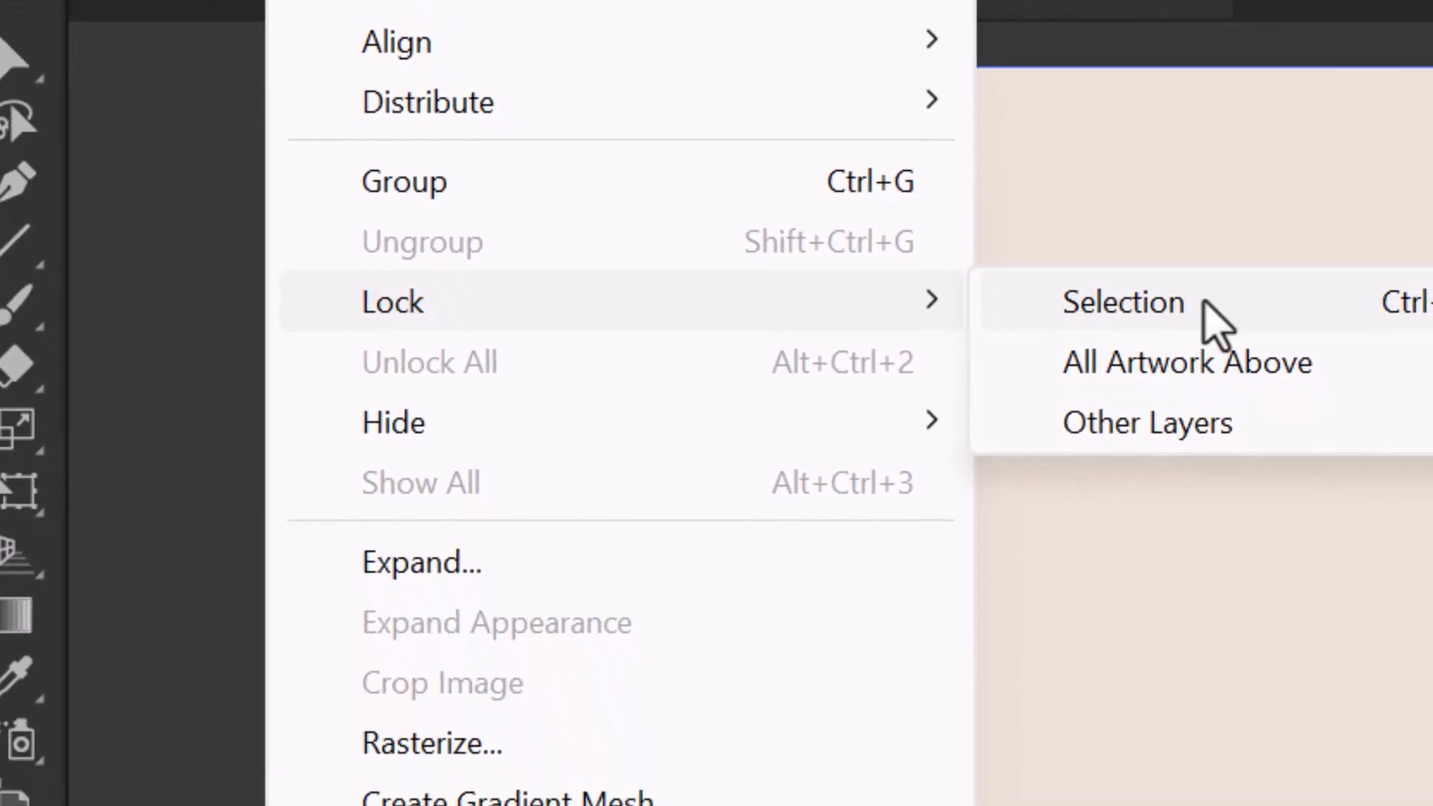
click(1123, 302)
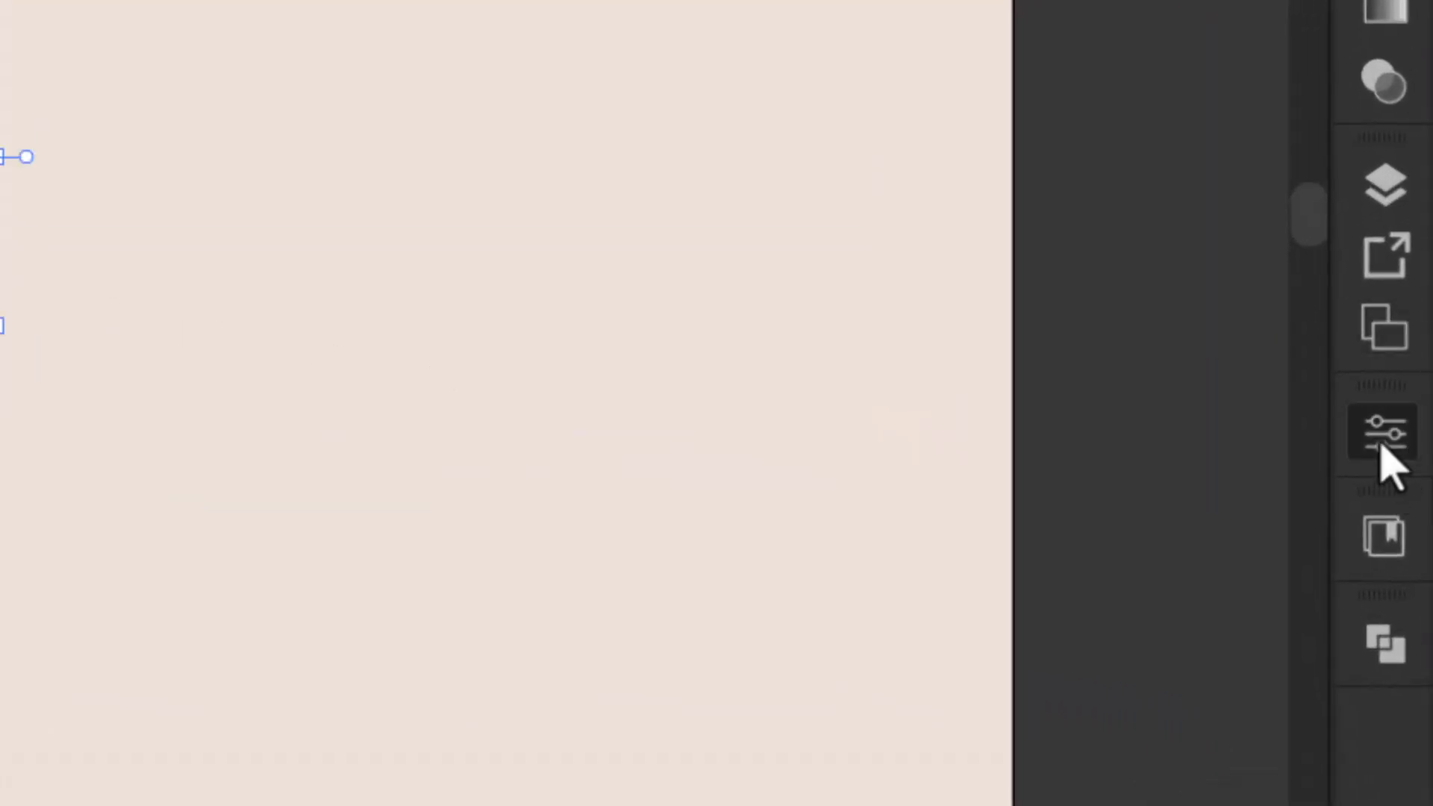
Step: Set 'Adobe' in a heavy black Acumin weight at 50% opacity
text(black)
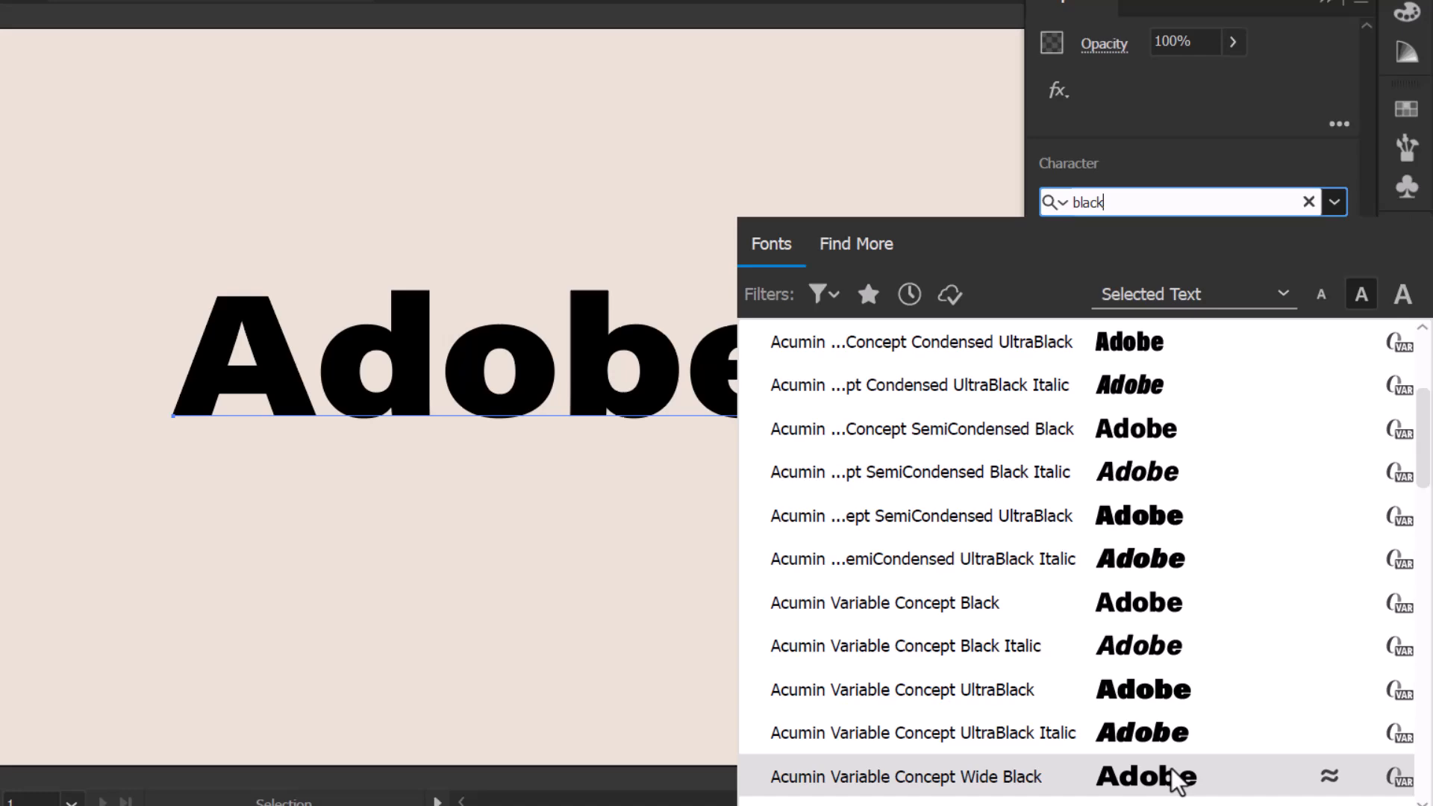
scroll(down, 3)
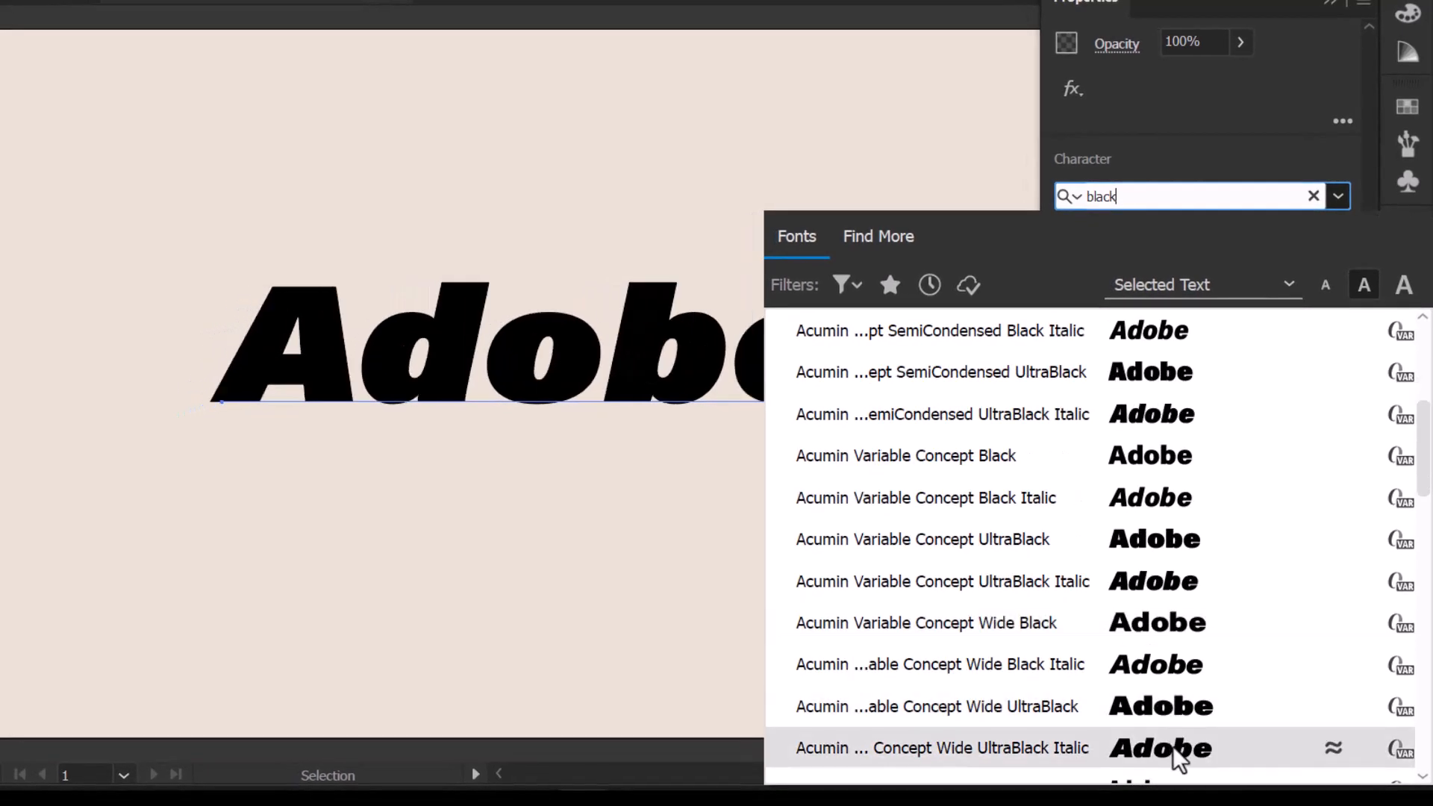
scroll(down, 3)
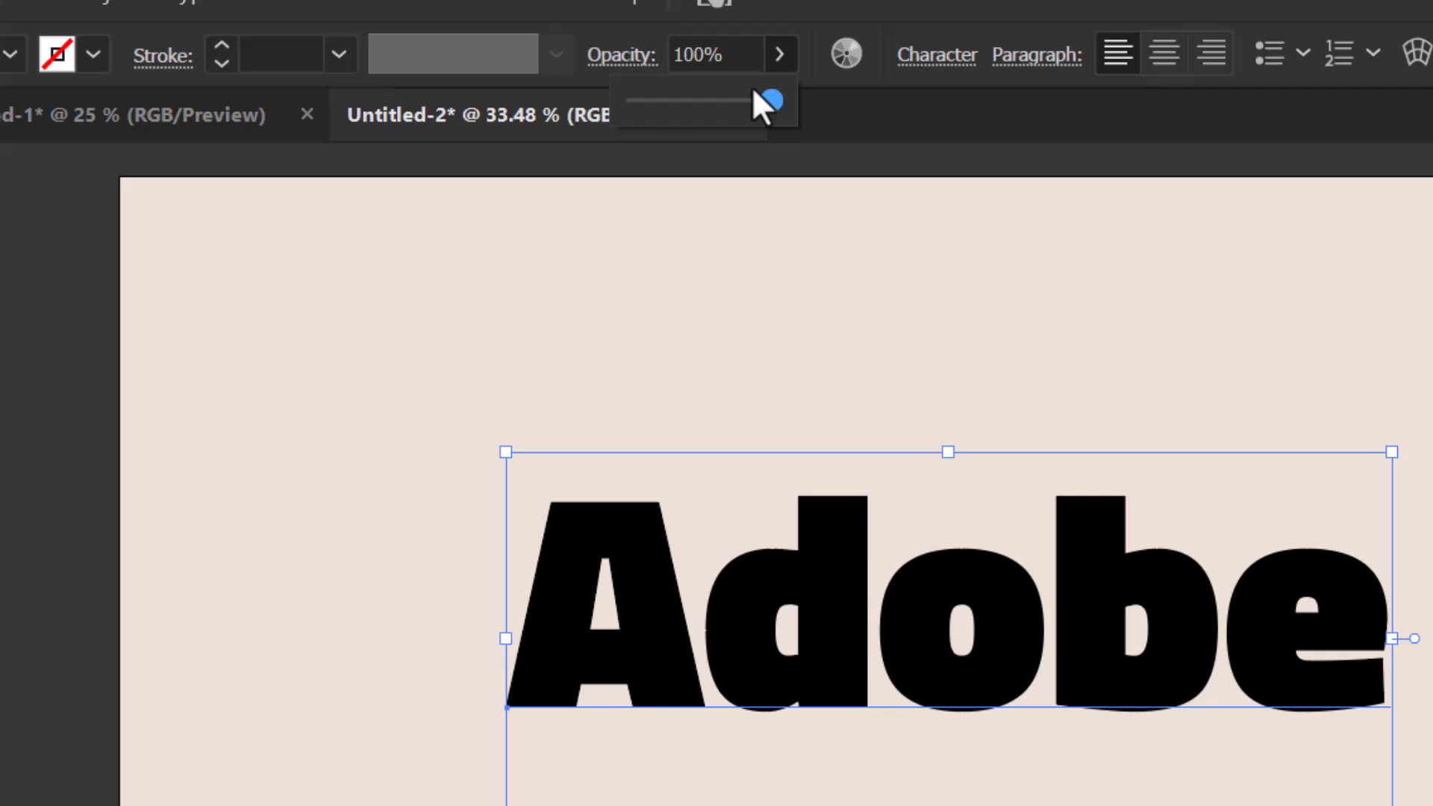
drag(768, 98, 699, 99)
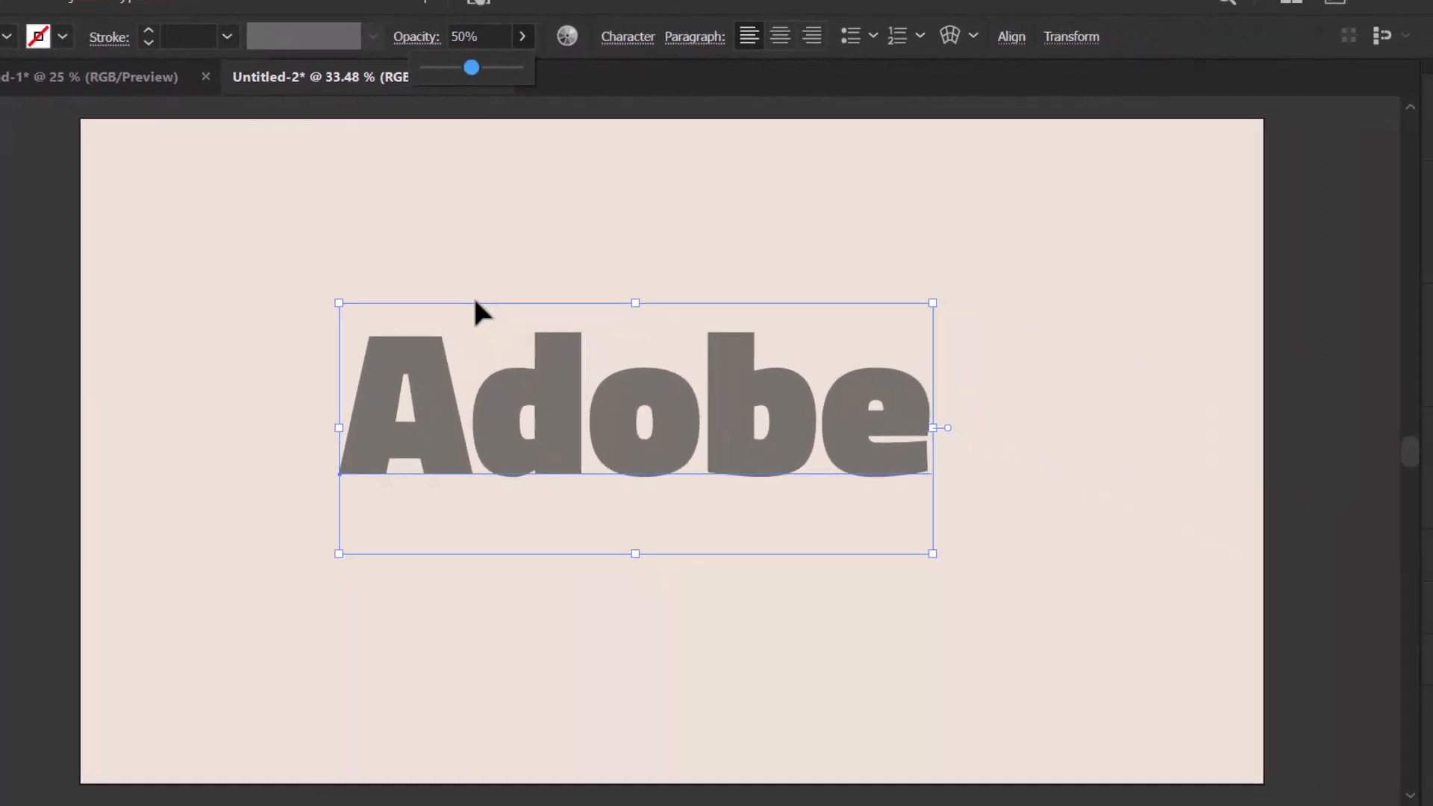
Step: Outline the Adobe text and apply Extrude & Bevel with Isometric Top position
right_click(475, 310)
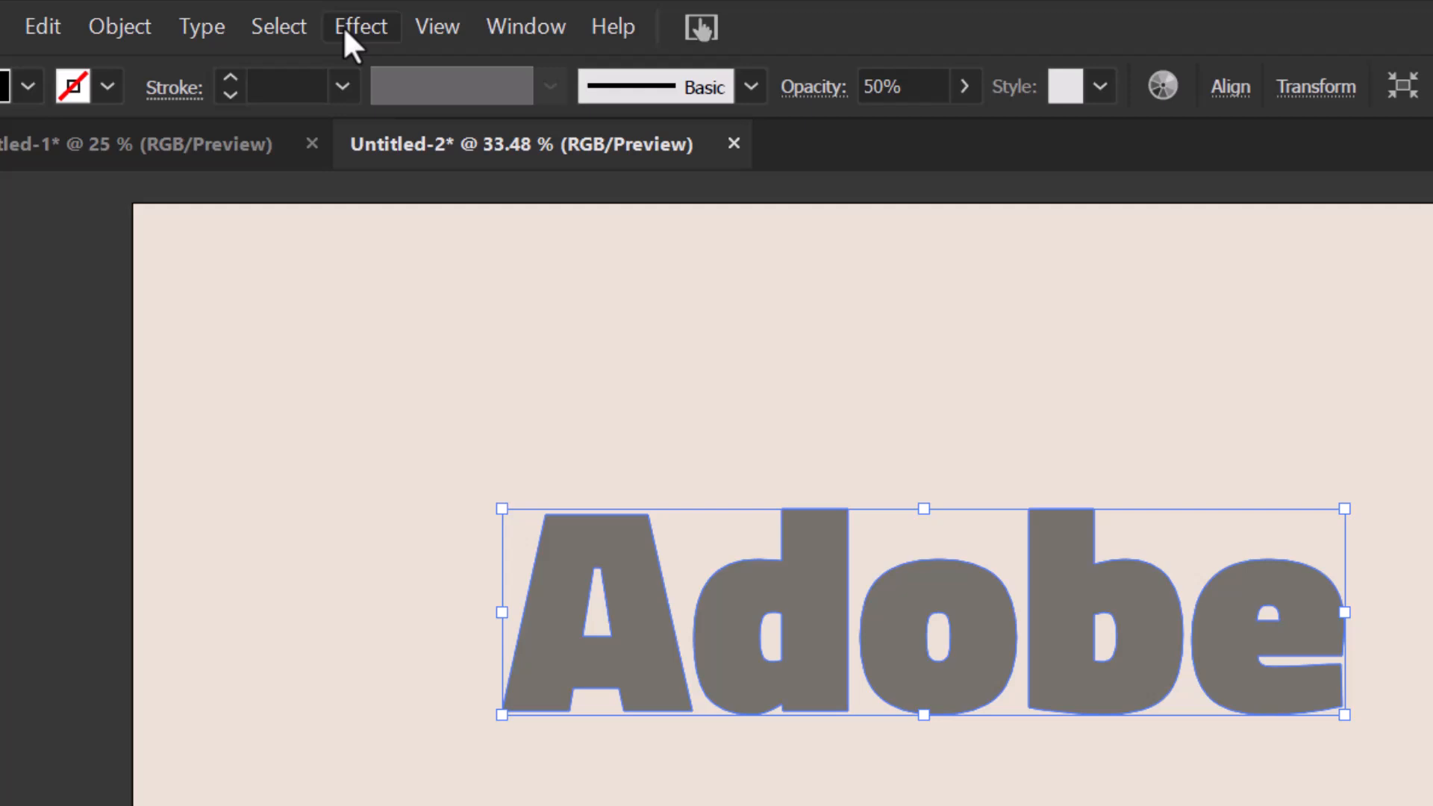
click(360, 25)
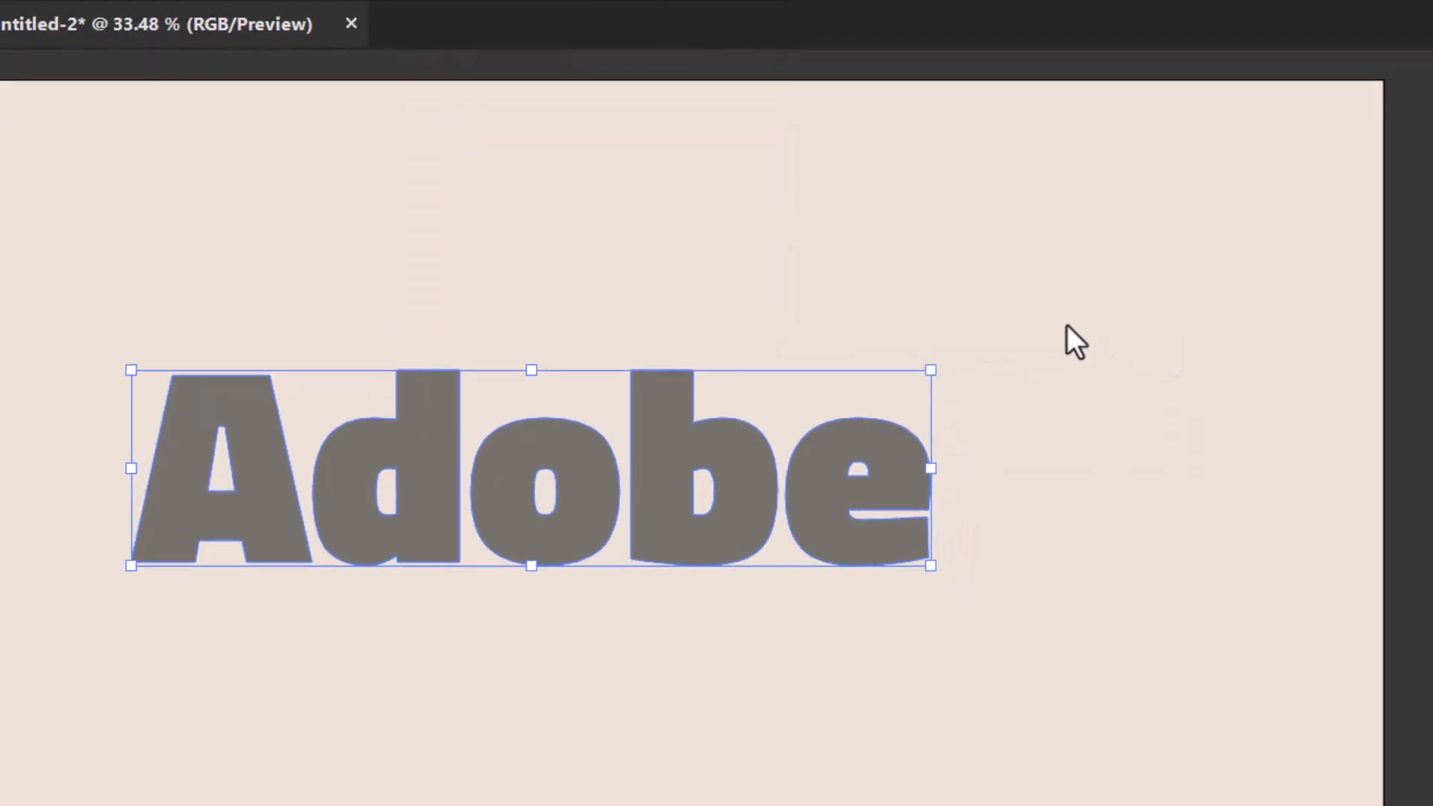
click(794, 76)
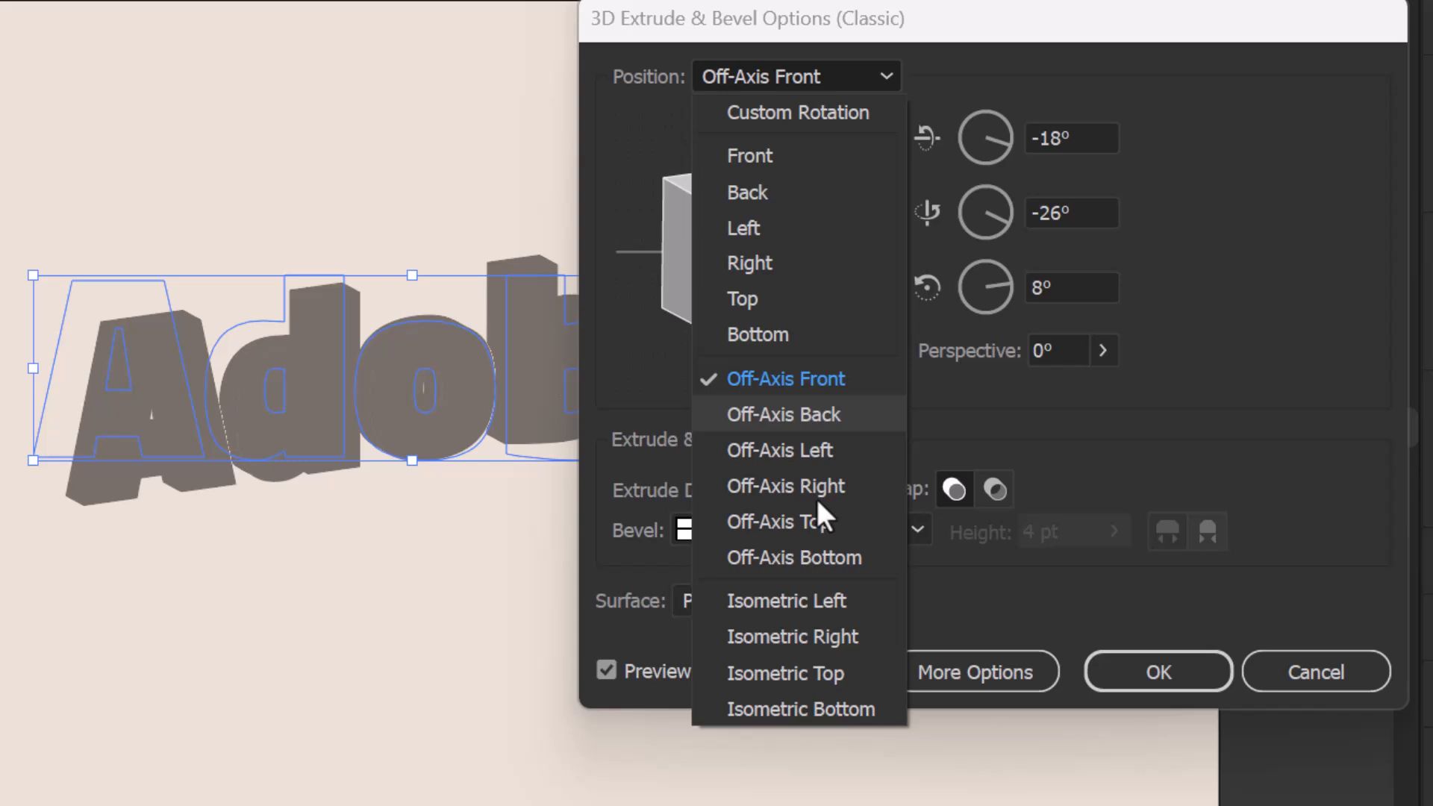
click(784, 673)
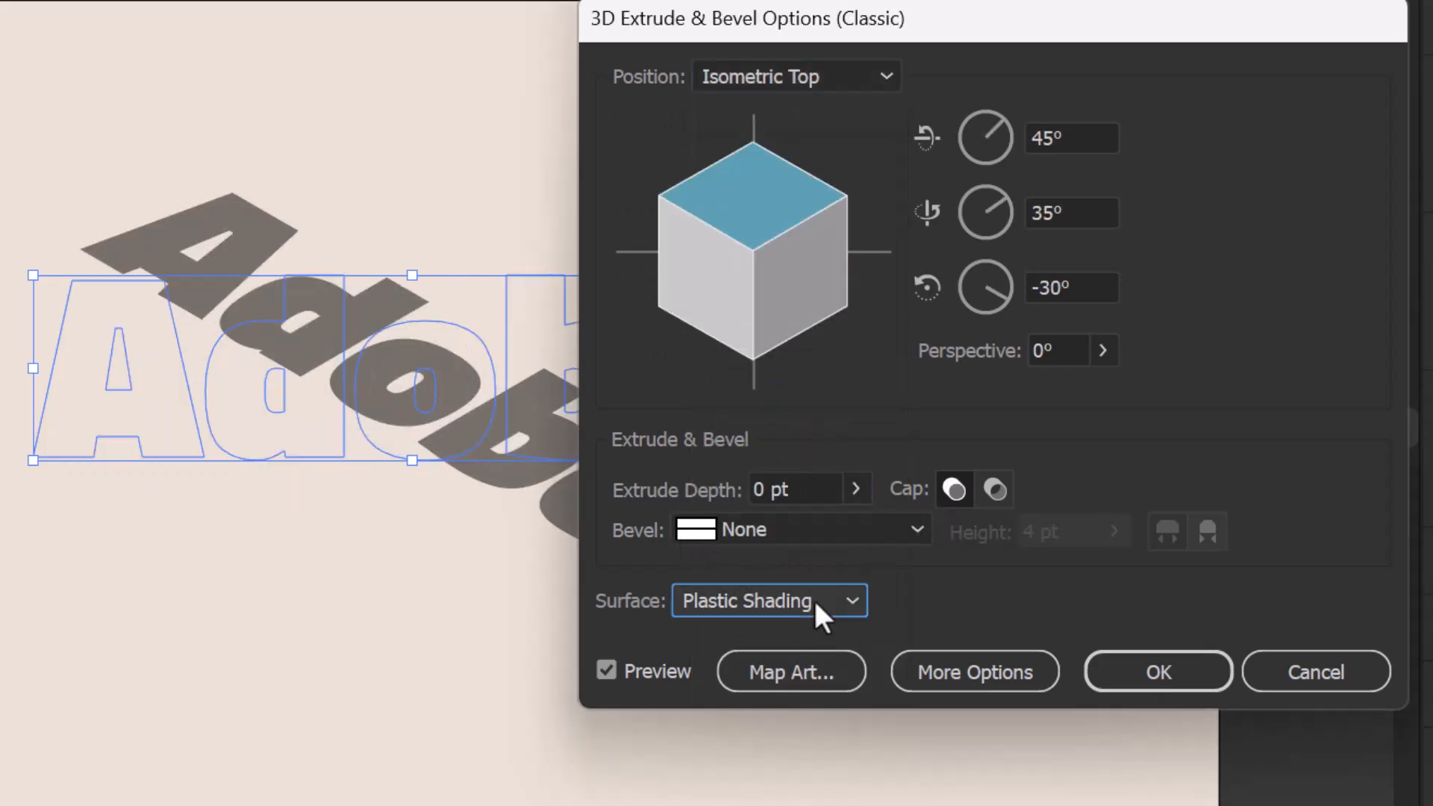
click(1156, 671)
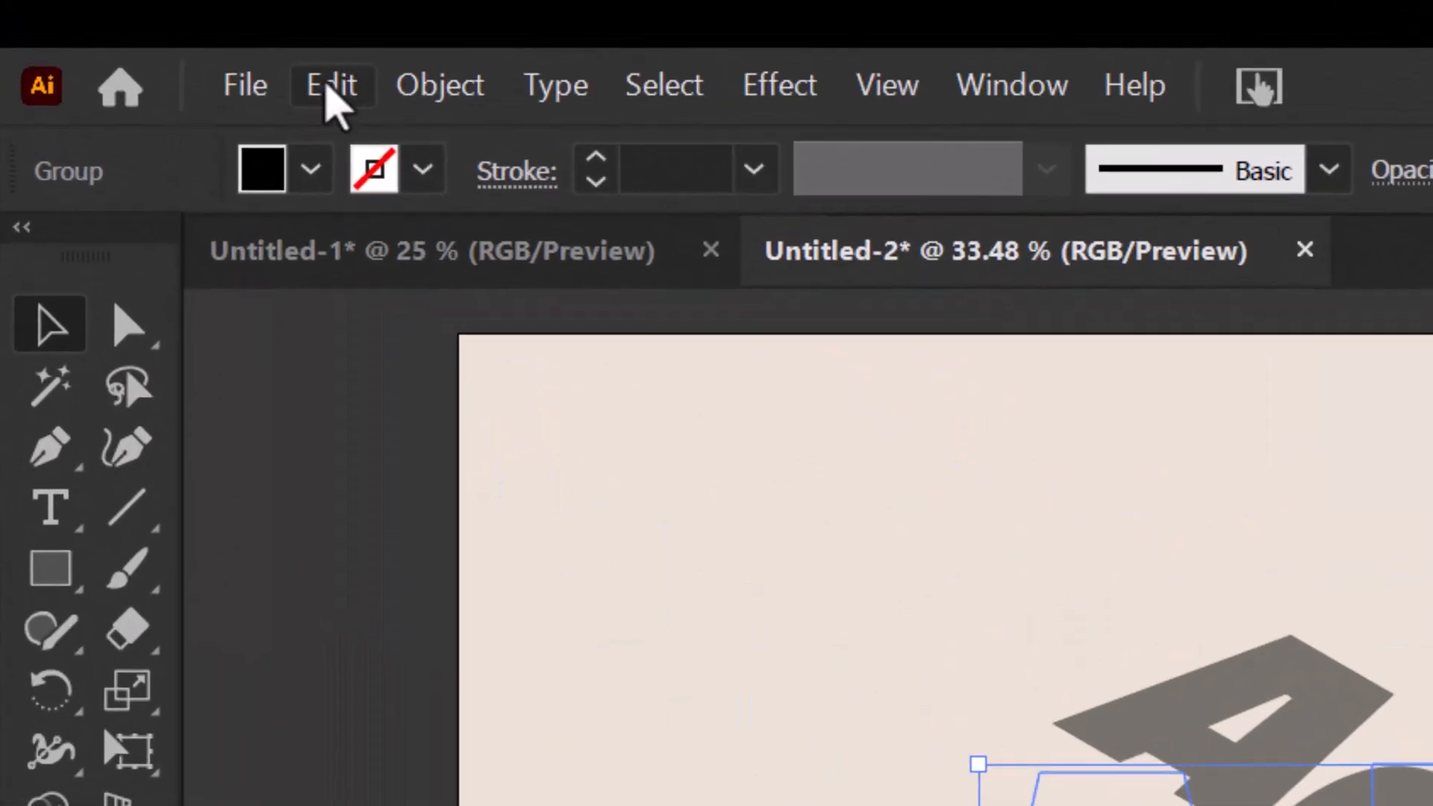
Step: Copy the tilted word and paste a white copy in front
click(331, 84)
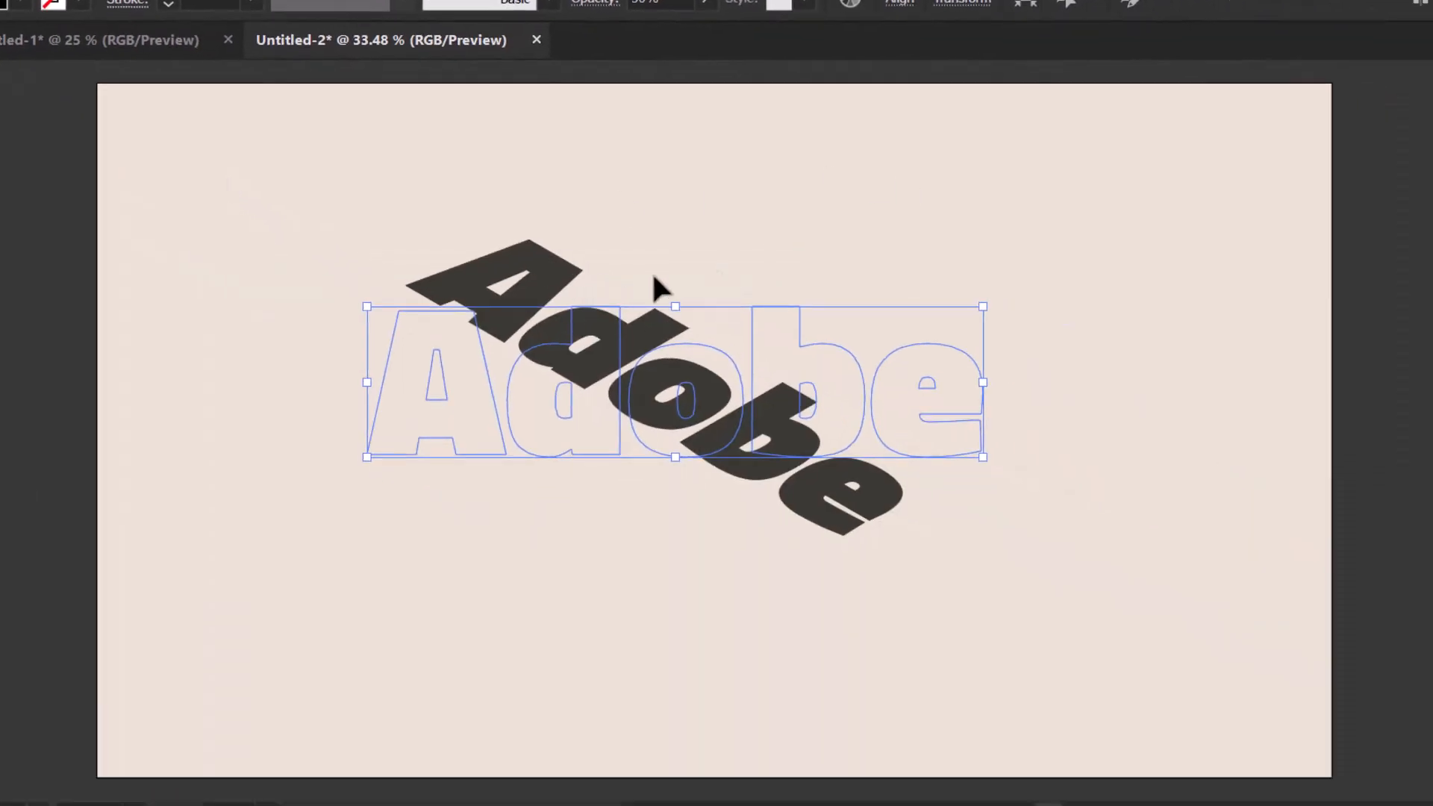
key(shift+c)
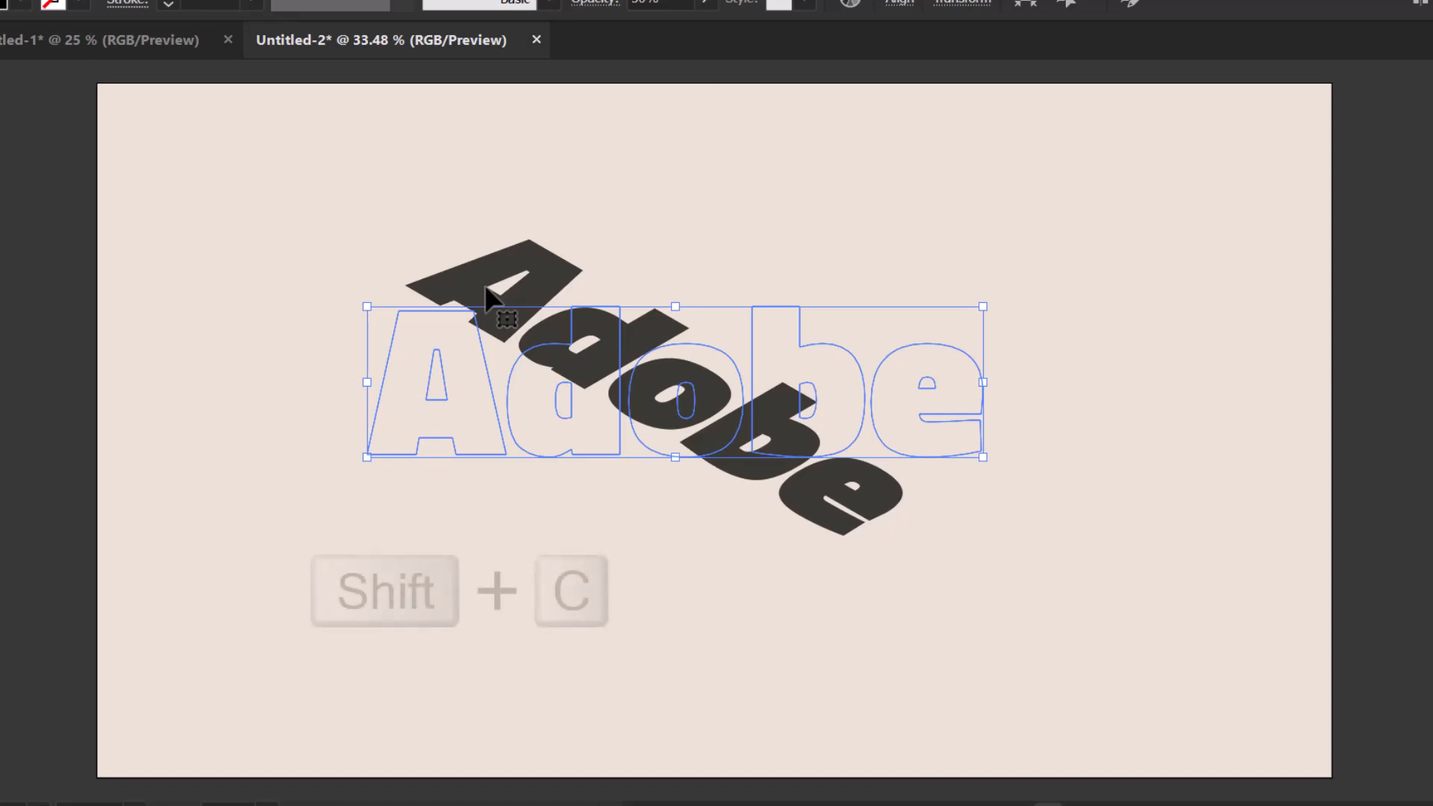
key(ctrl+f)
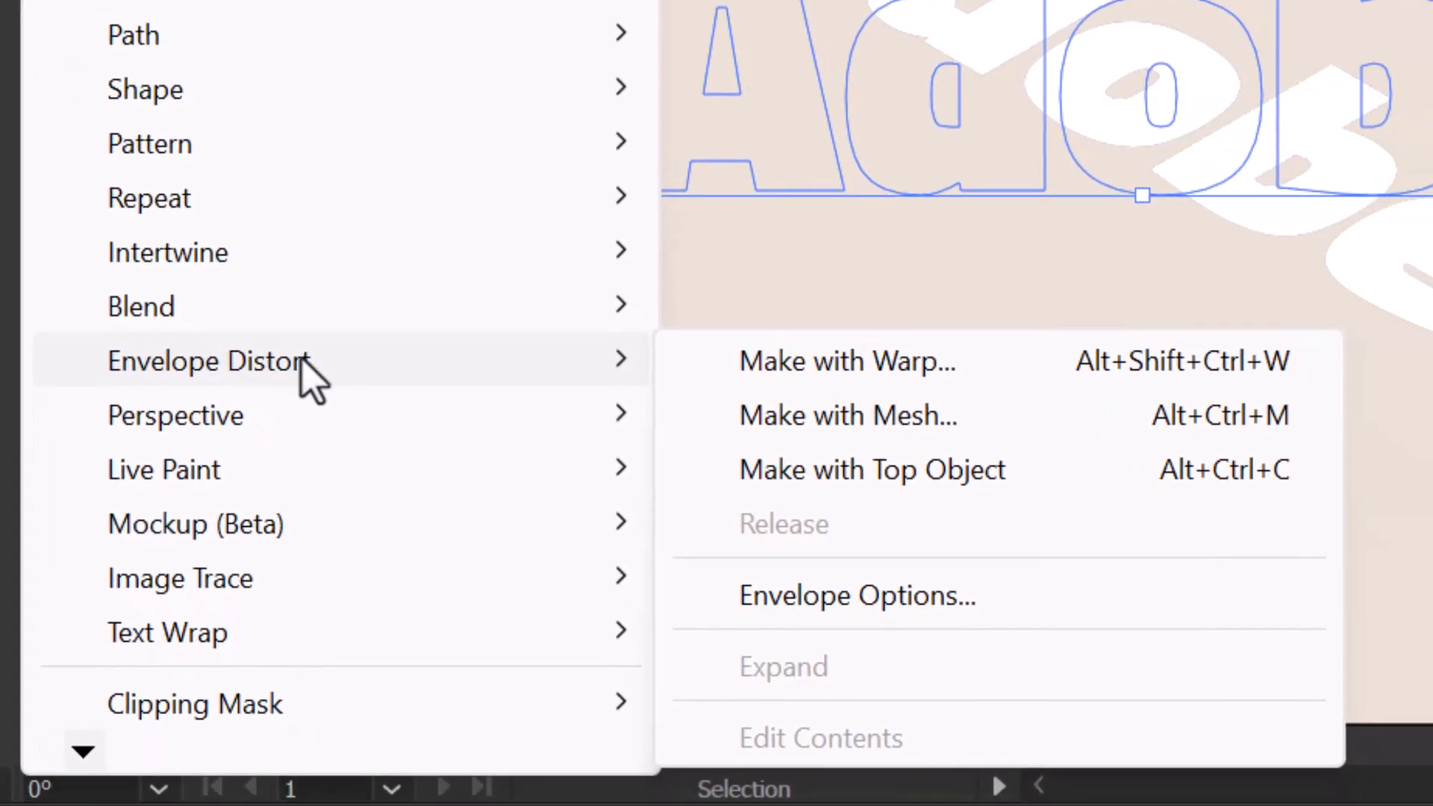
Step: Apply Envelope Distort Make with Mesh using 4 rows and 4 columns
click(846, 415)
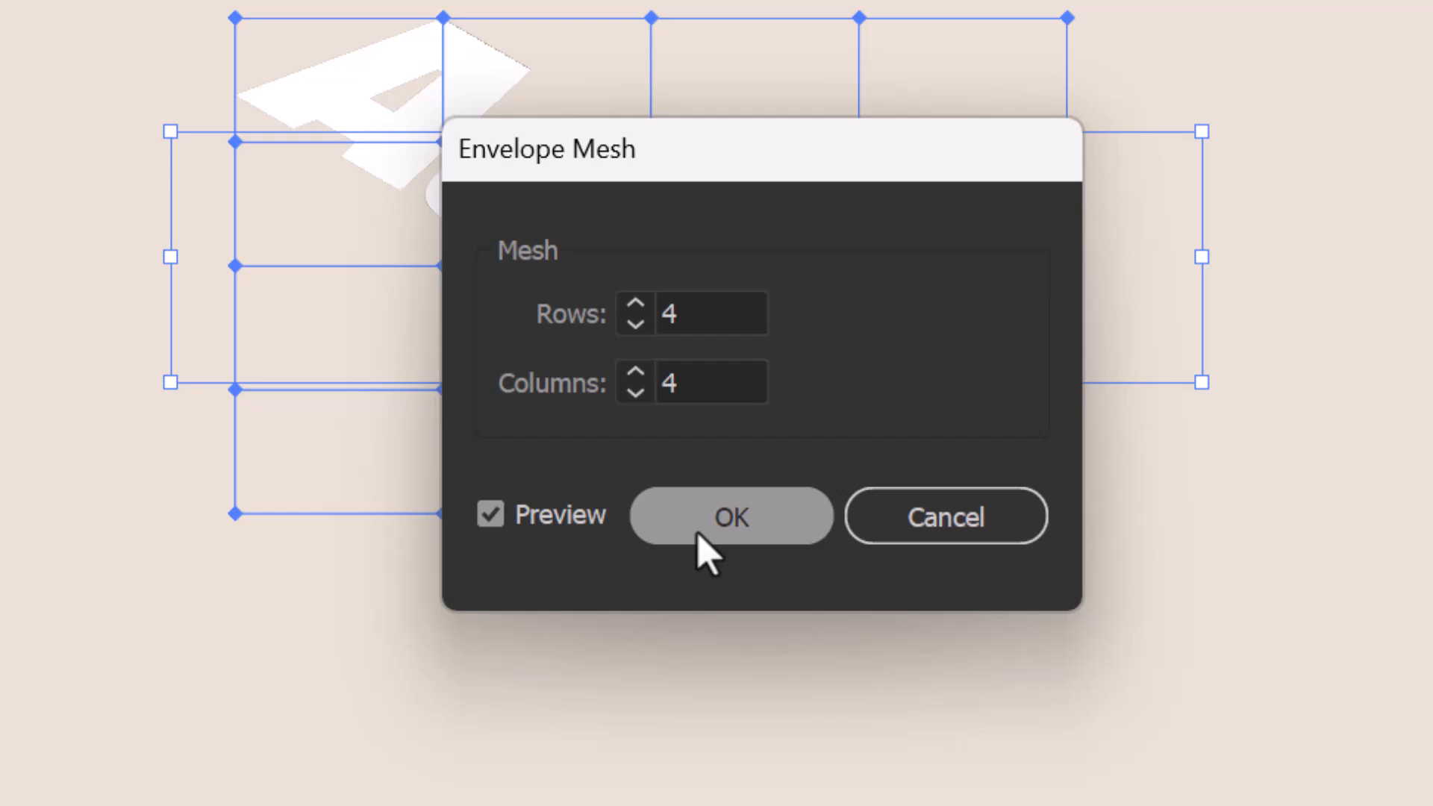
click(729, 516)
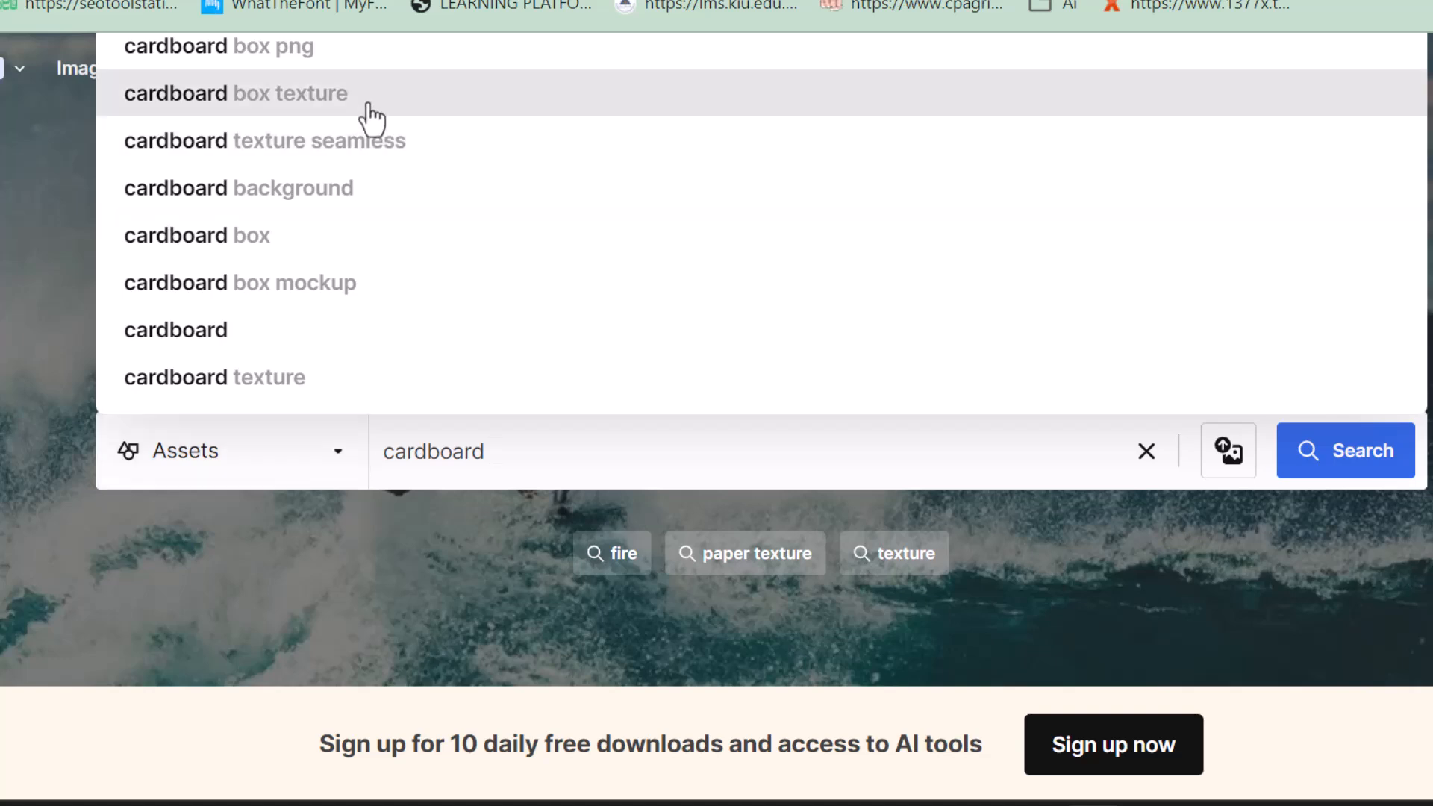
Step: Search 'cardboard box texture' and download the free Brown granite texture photo
click(235, 92)
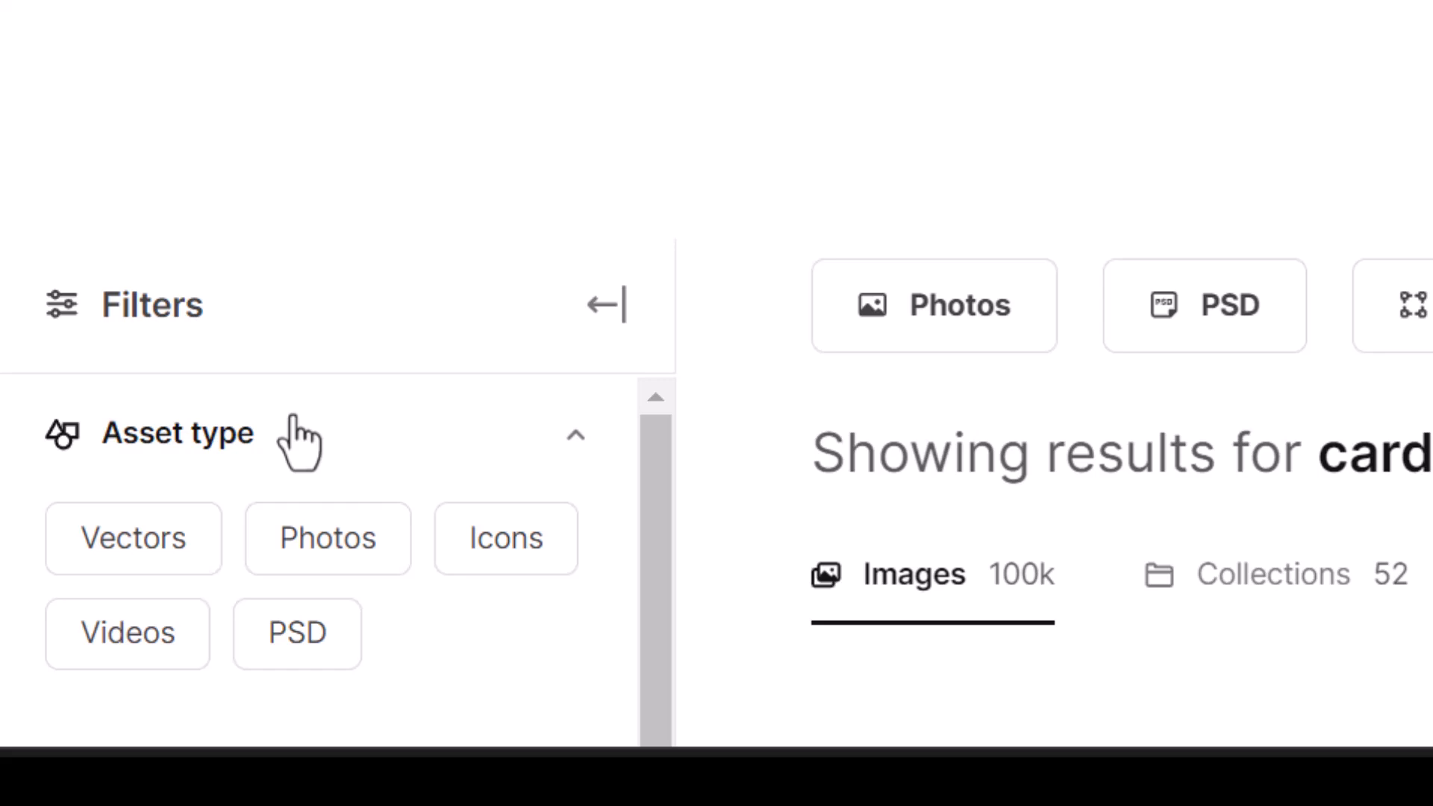
scroll(down, 3)
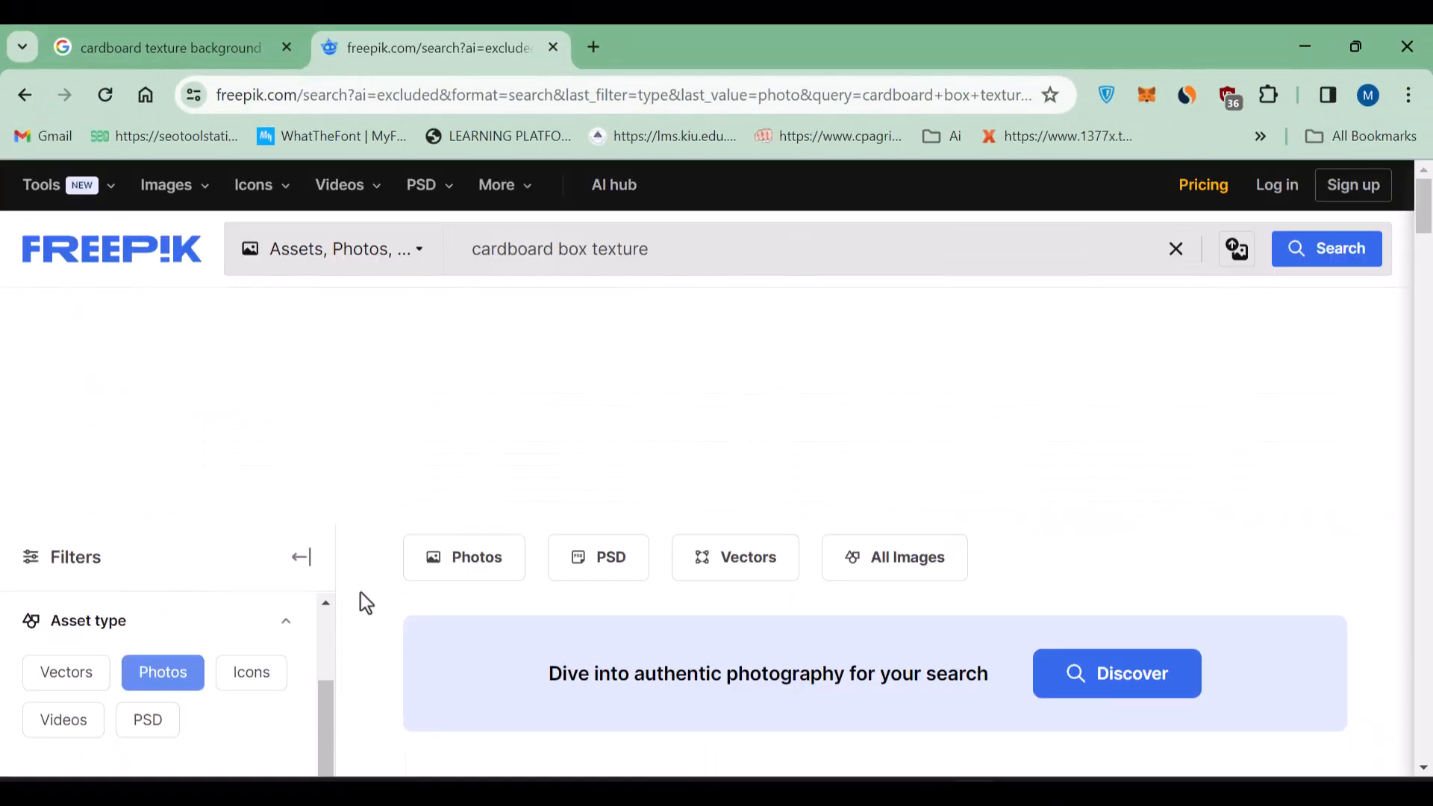
scroll(down, 3)
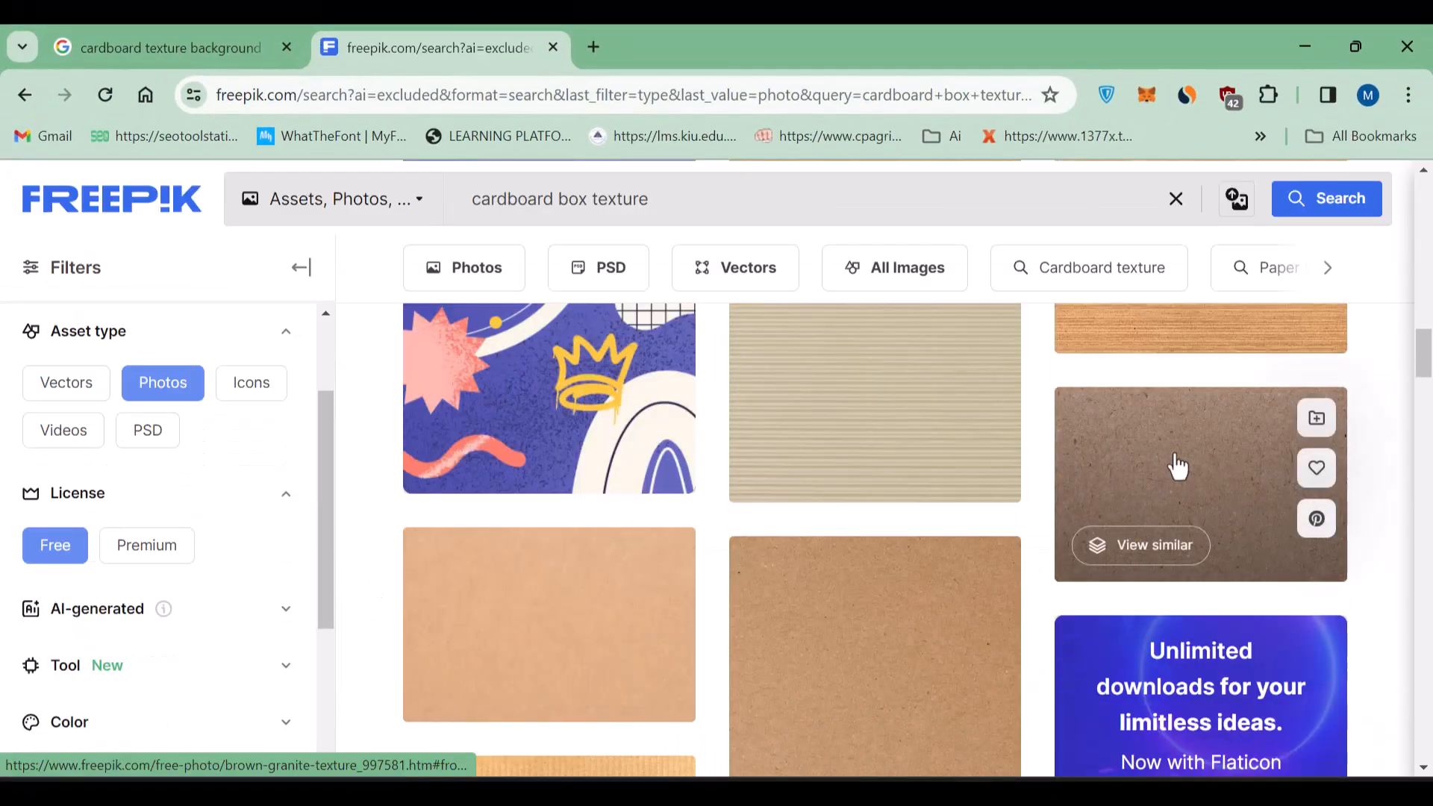
click(1200, 482)
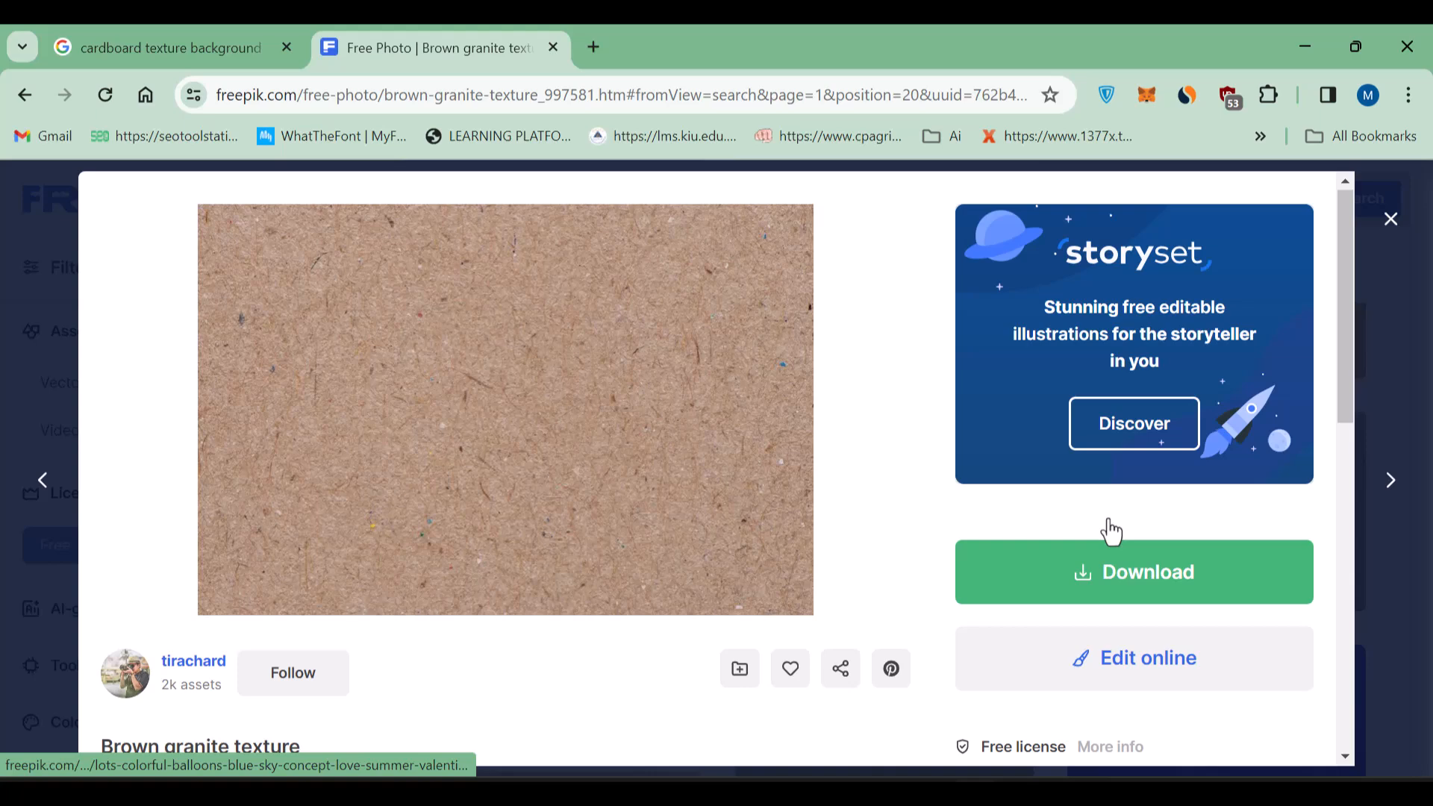
click(1132, 572)
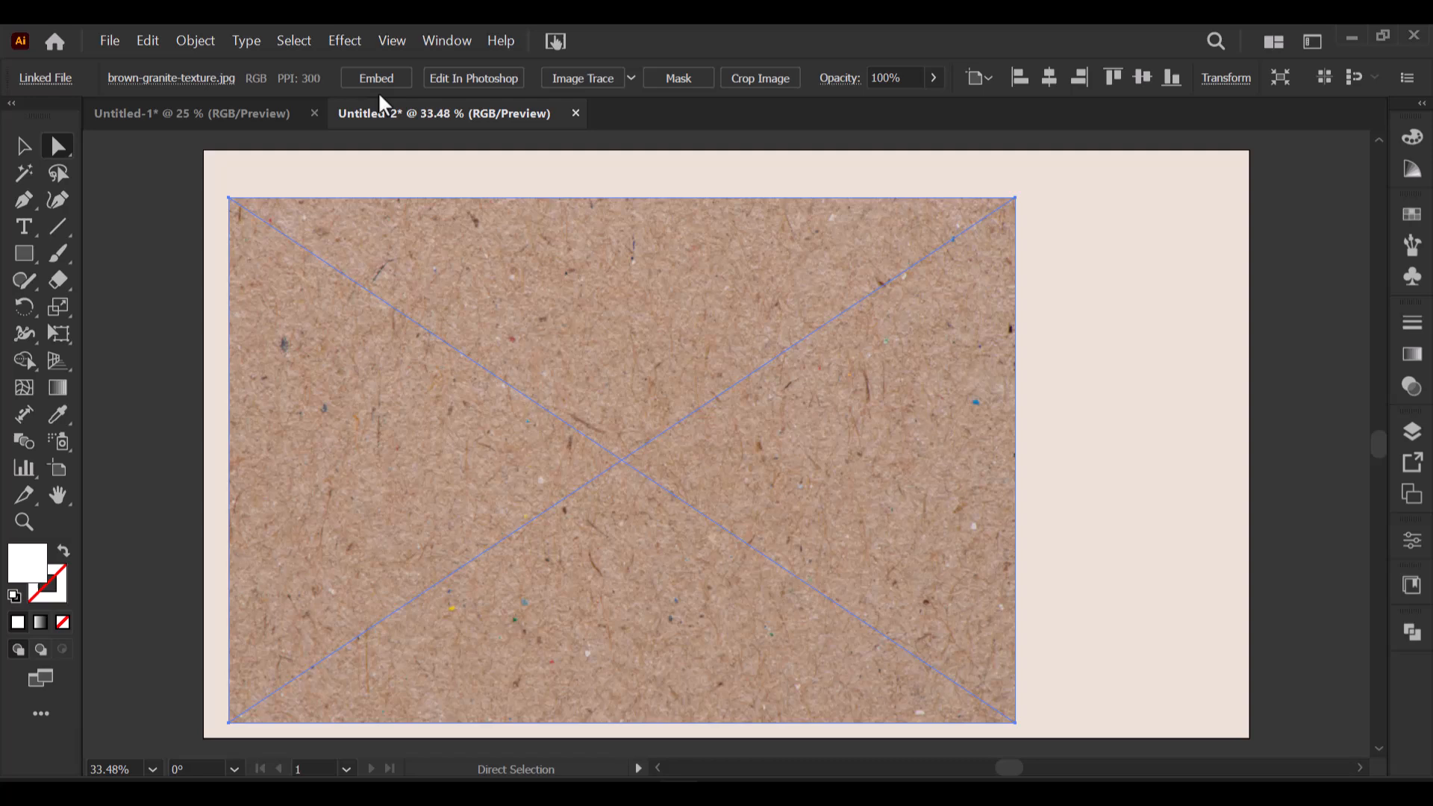
Step: Embed the placed texture, send it behind the word, and adjust its opacity
click(375, 77)
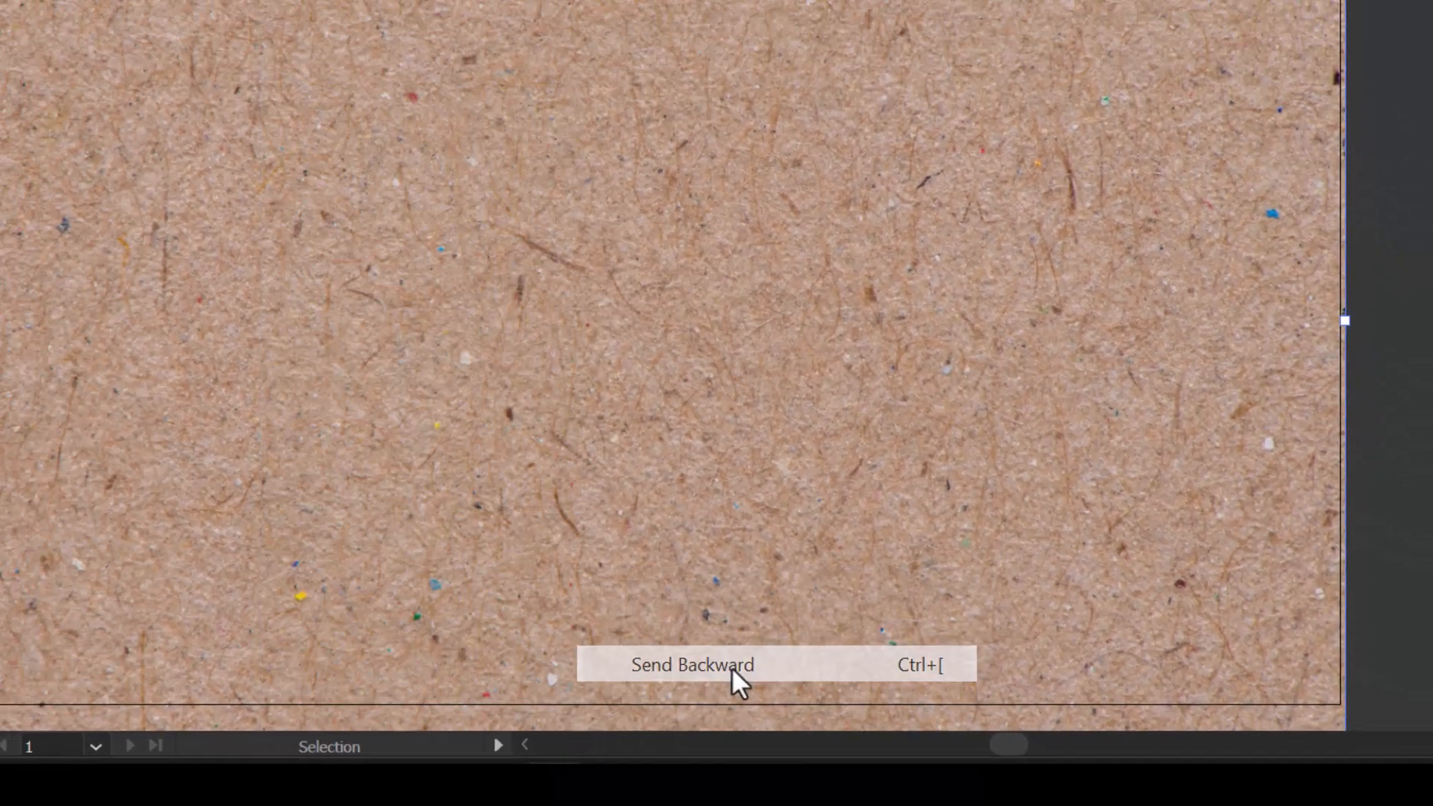
click(692, 664)
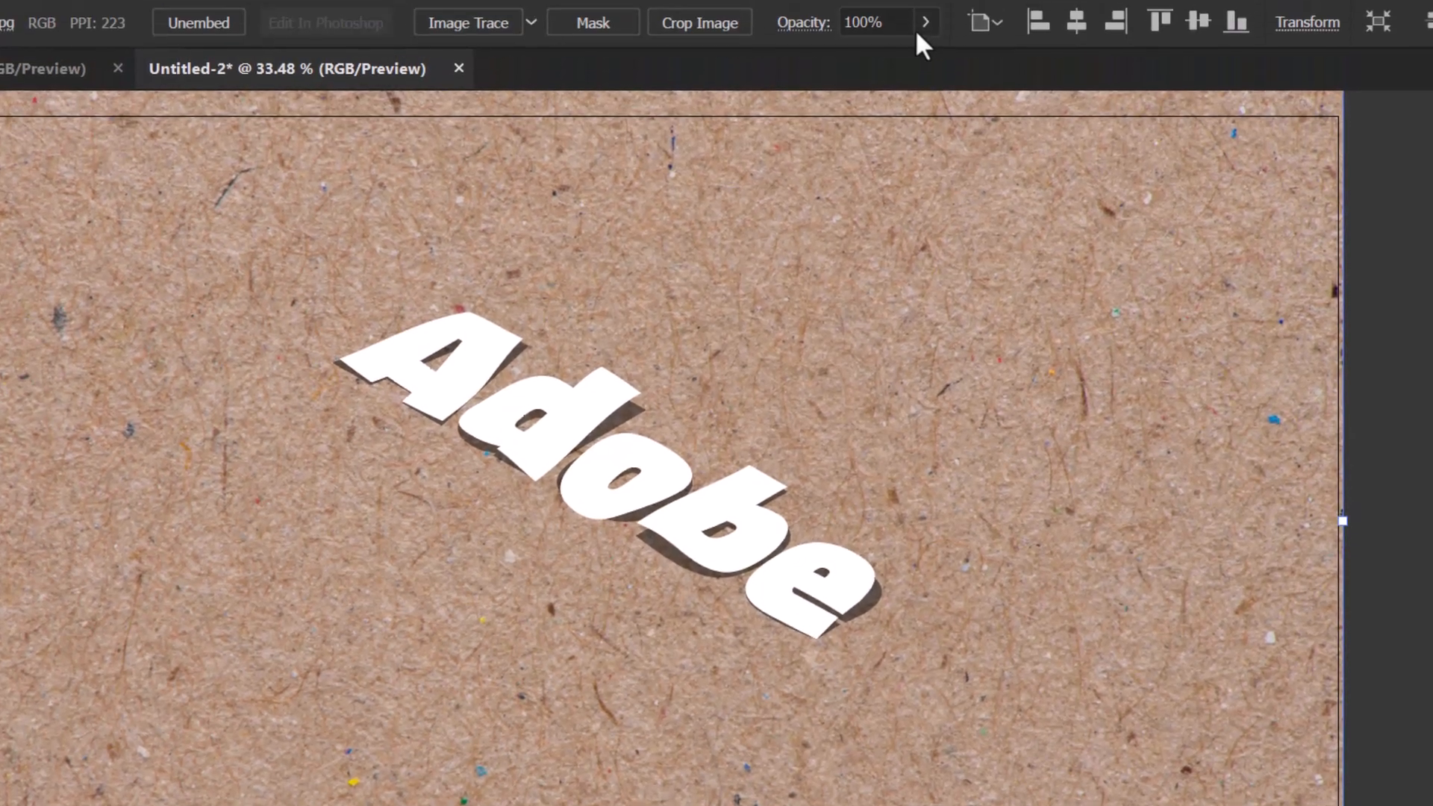
click(925, 21)
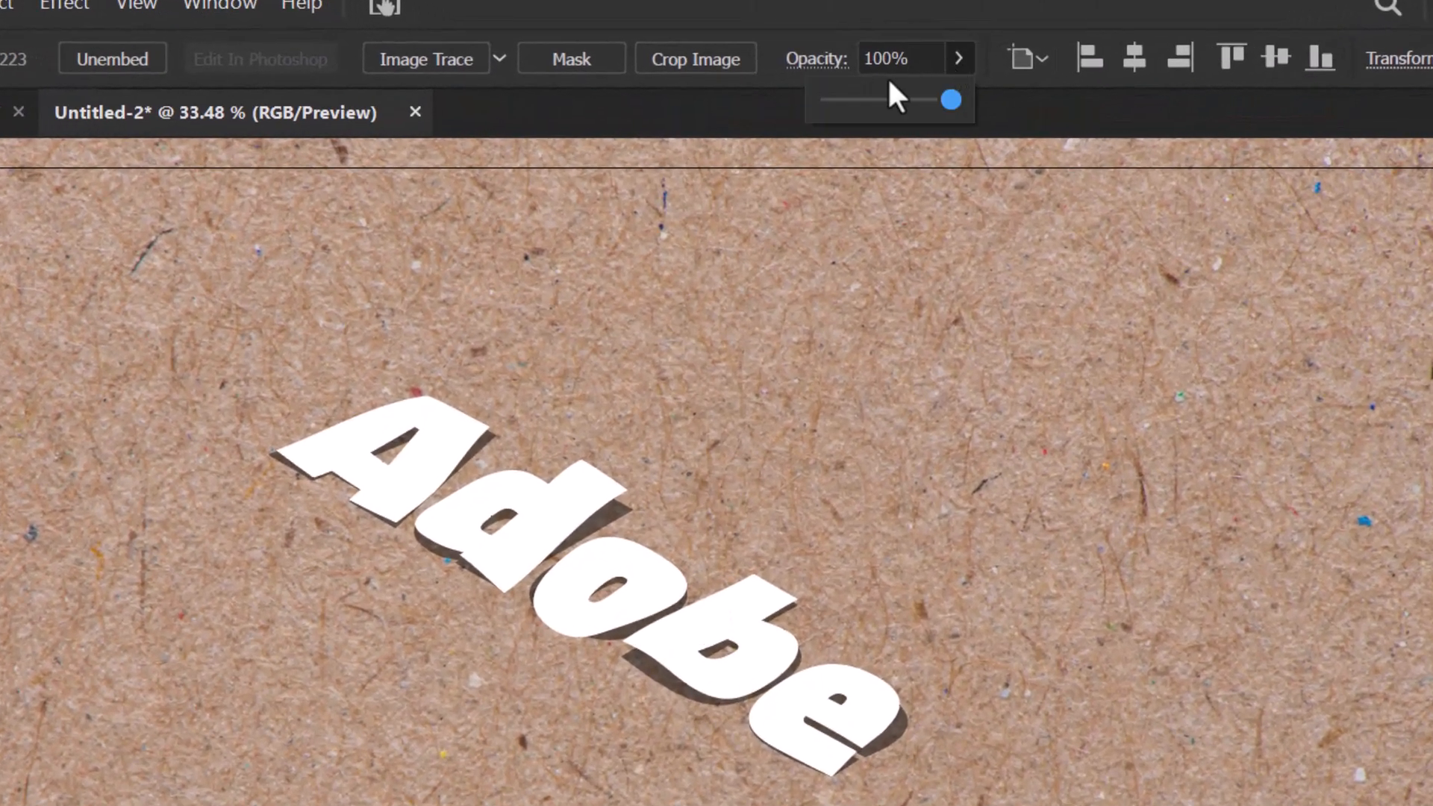